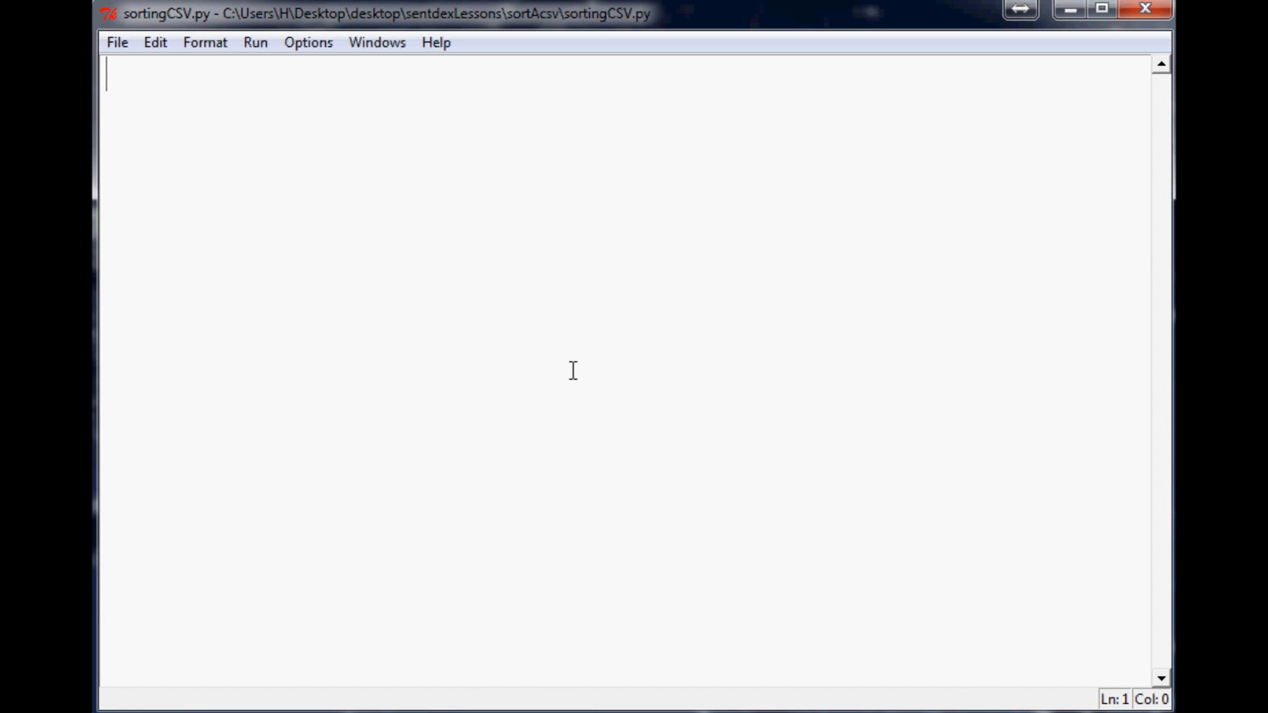
Write the lines 'import csv' and 'import operator' at the top of the script.
type("import csv")
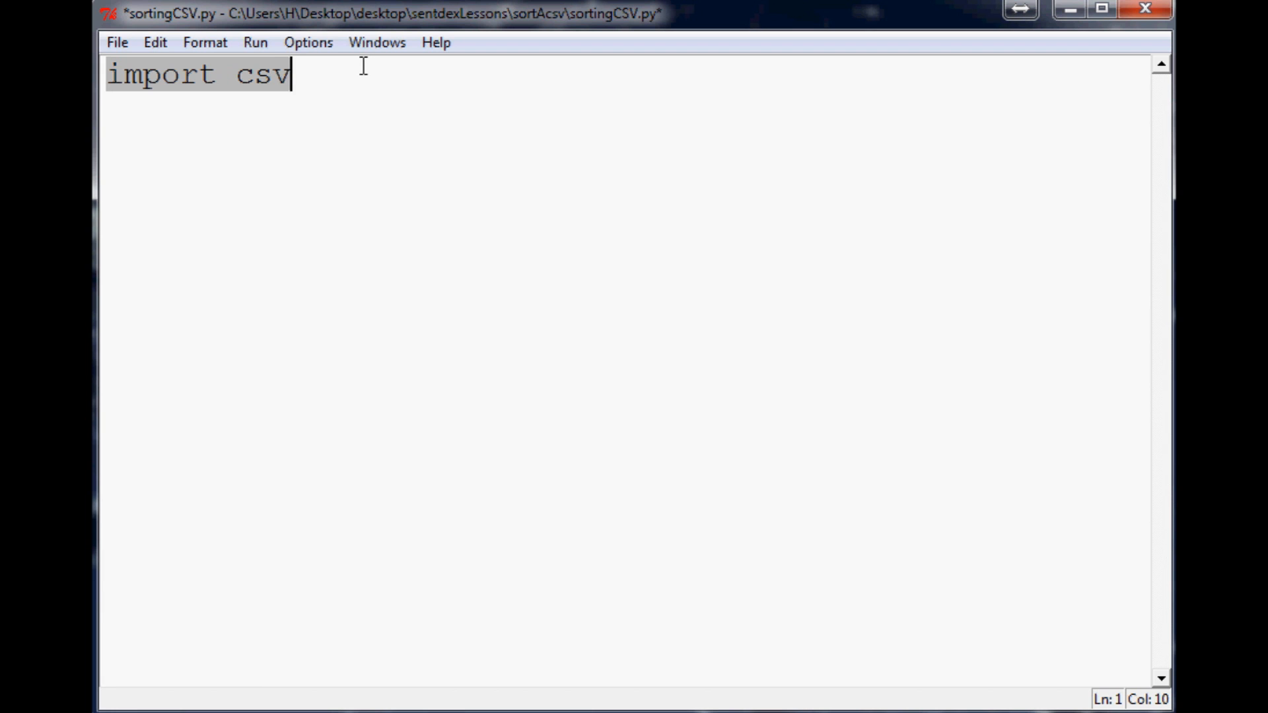
mouse_move(358, 62)
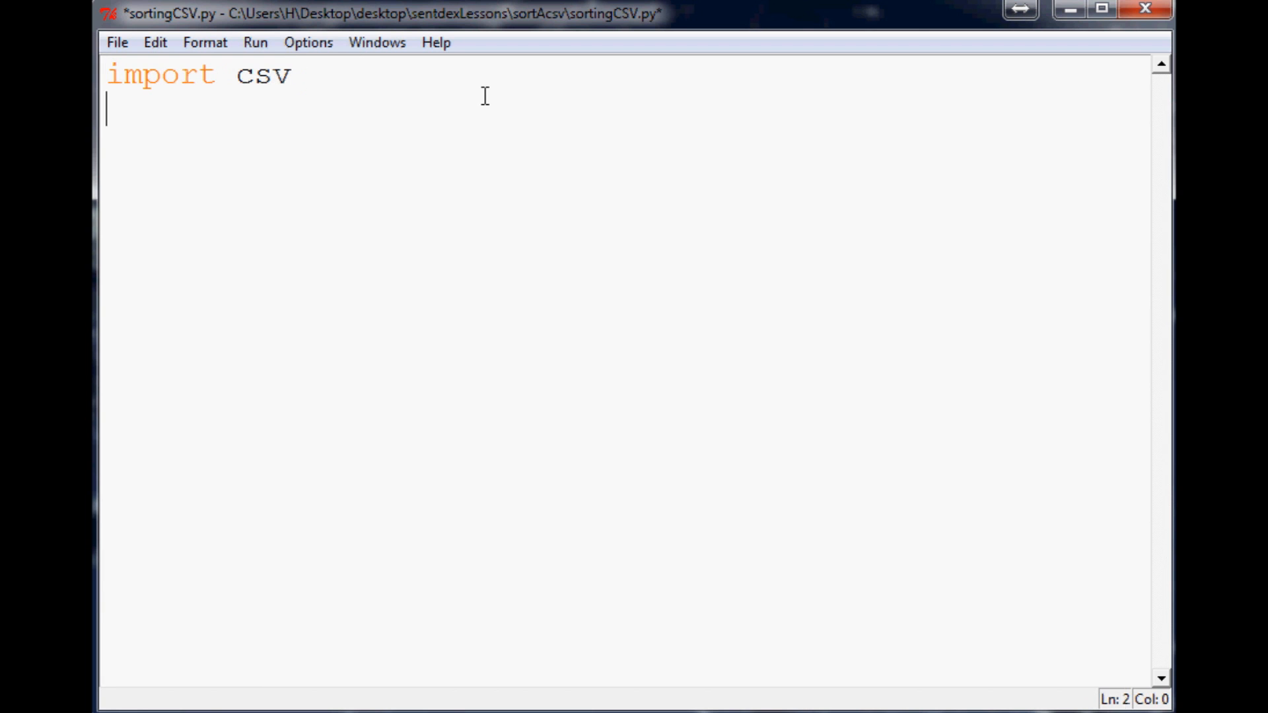
type("import operator")
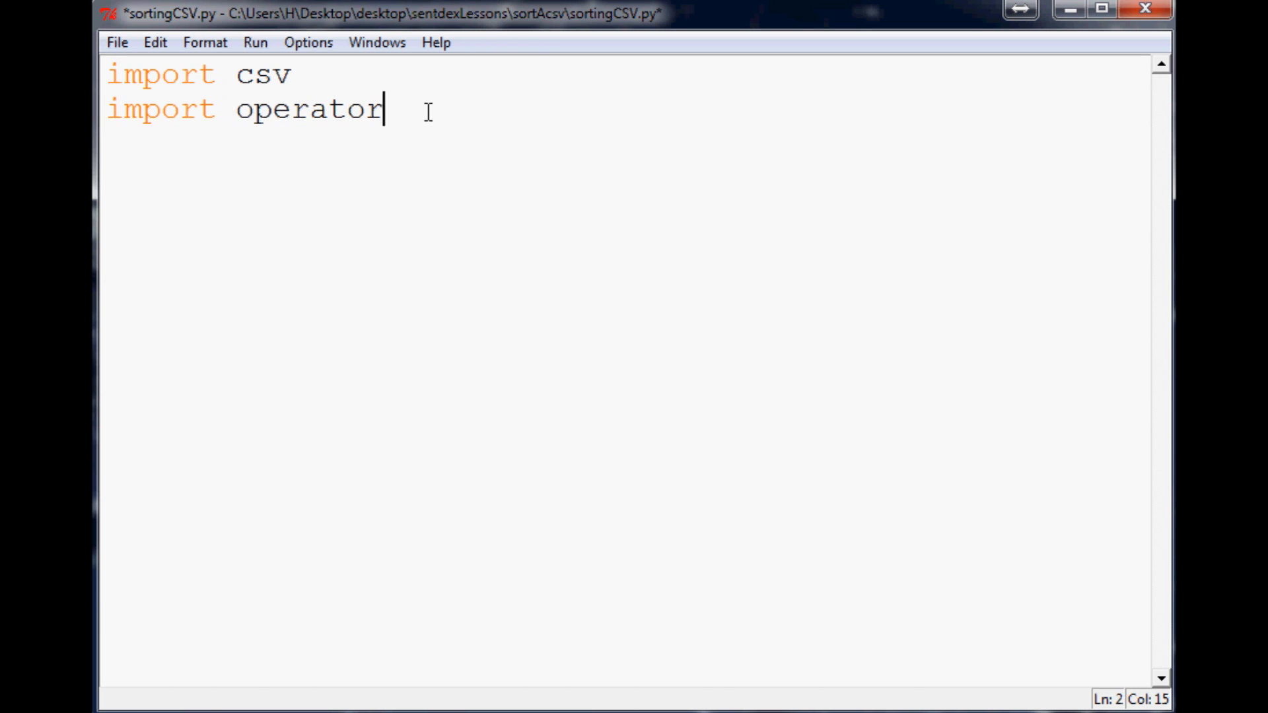
key("Enter")
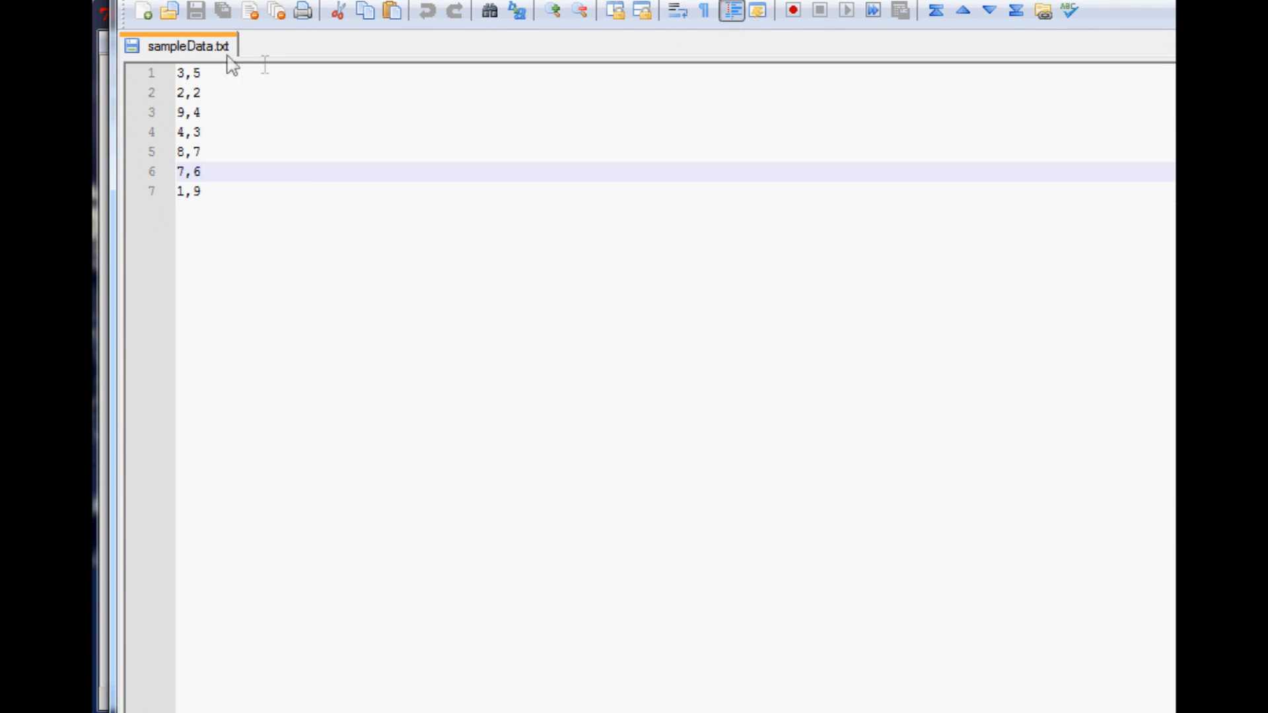
mouse_move(211, 59)
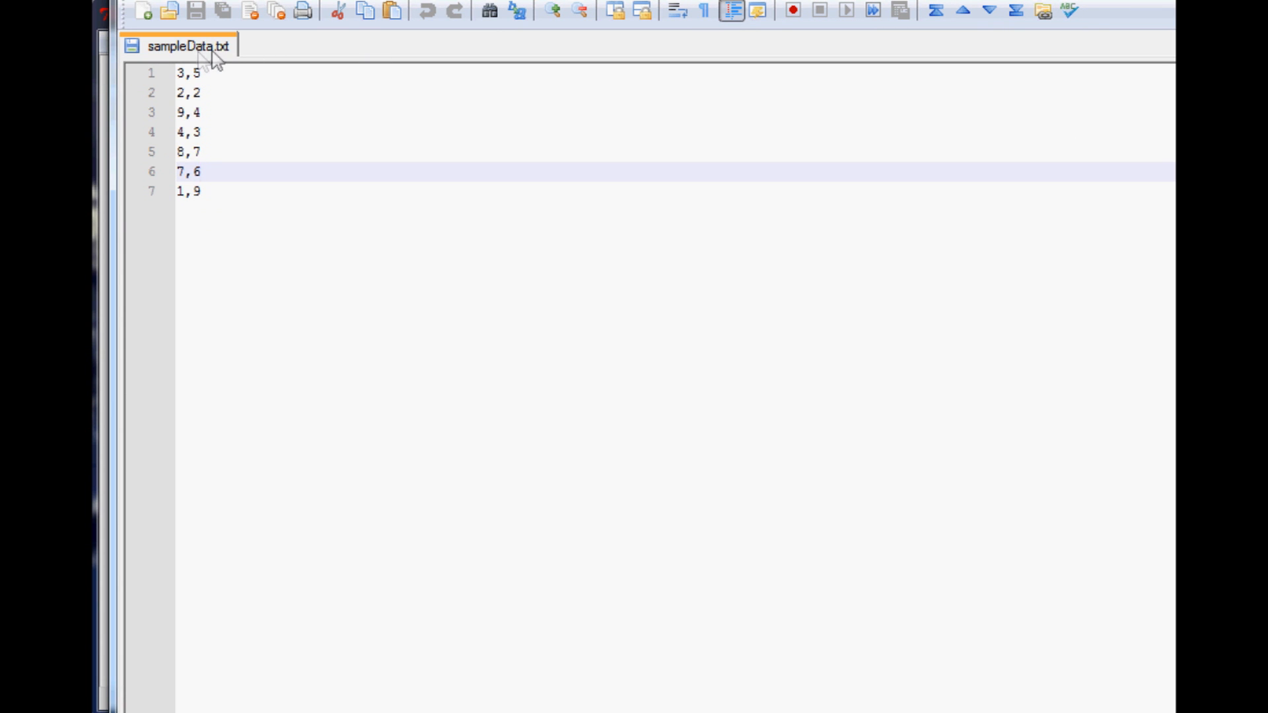
mouse_move(155, 60)
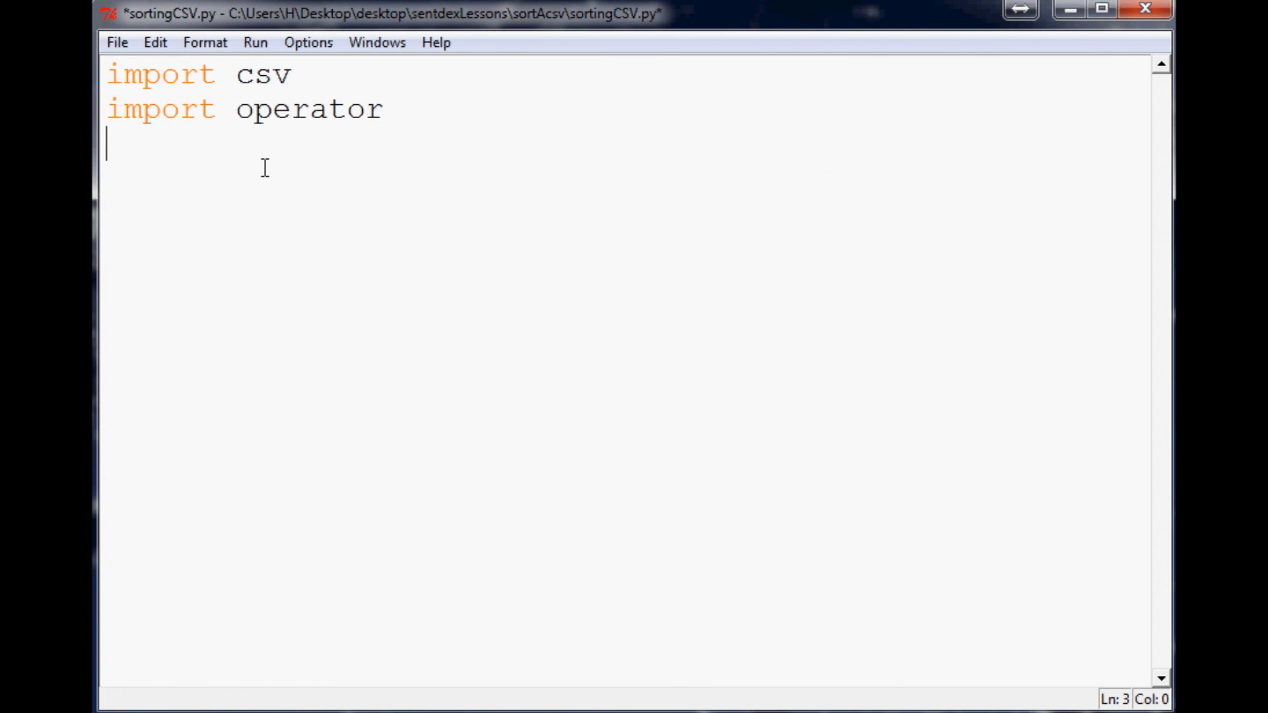
Add sample = open('sampleData.txt','r') to read the data file.
type("sample =")
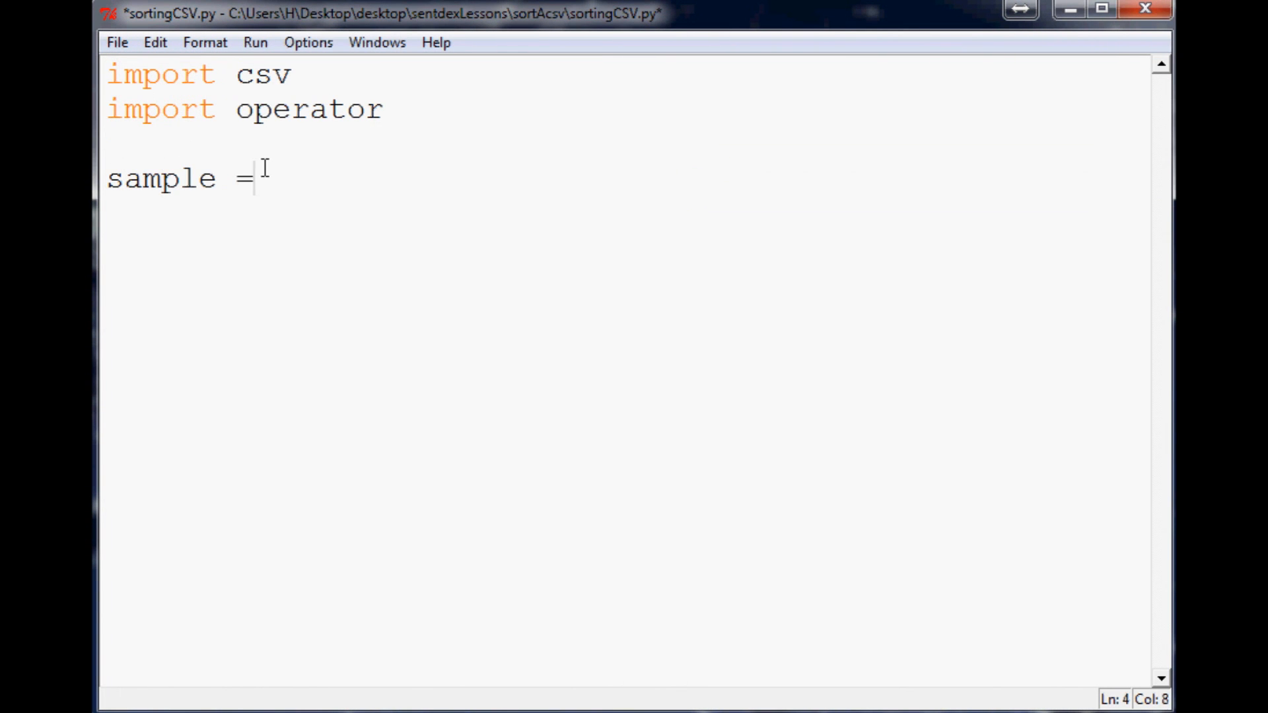
type("open(s)")
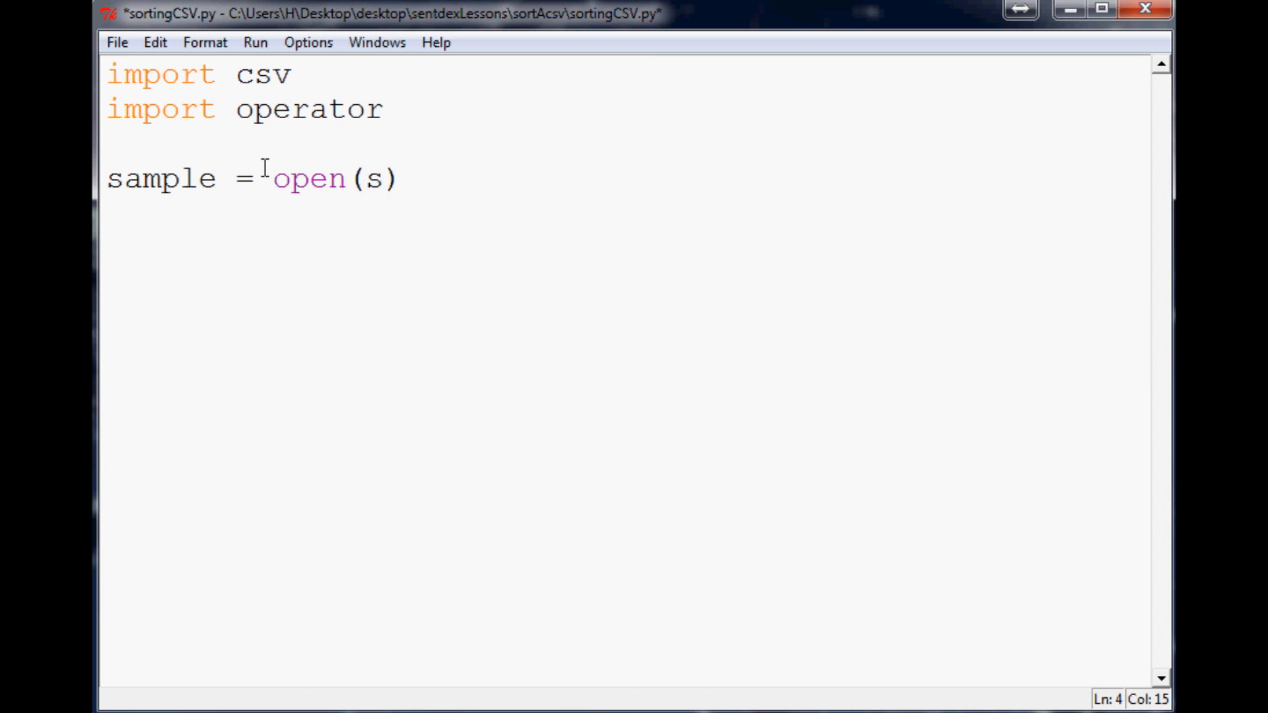
type("'sample'")
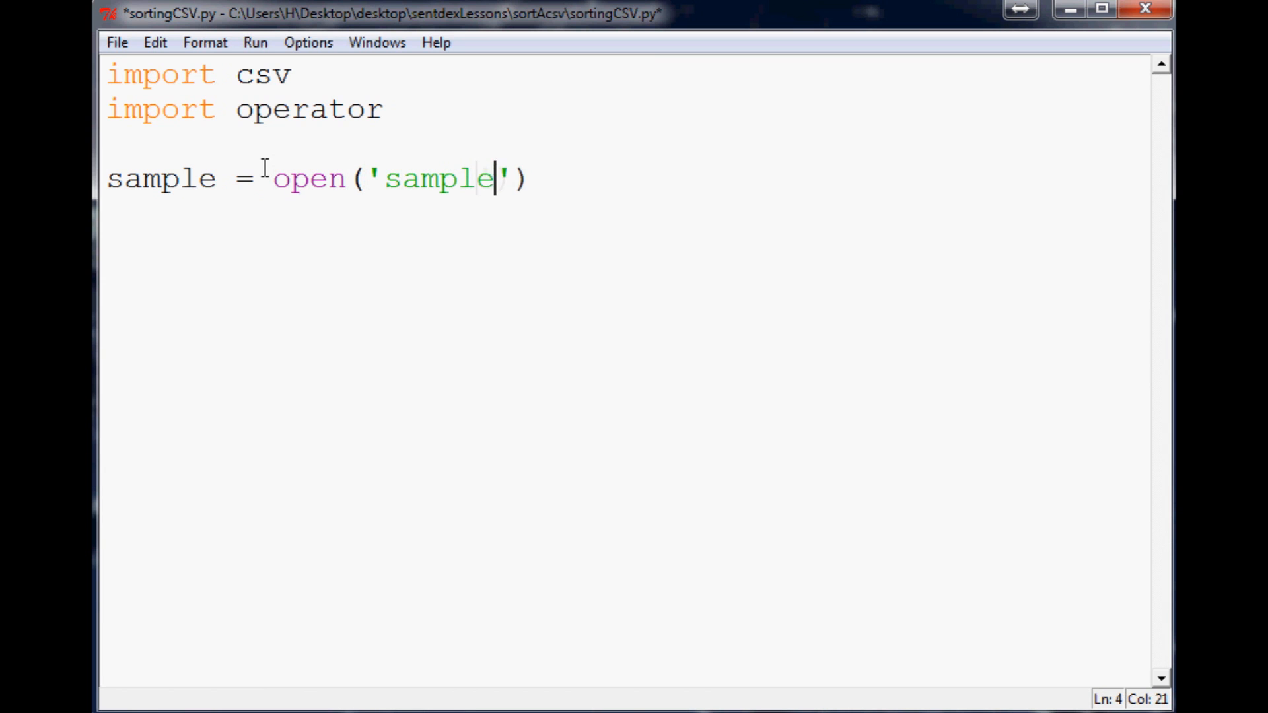
type("Data.txt")
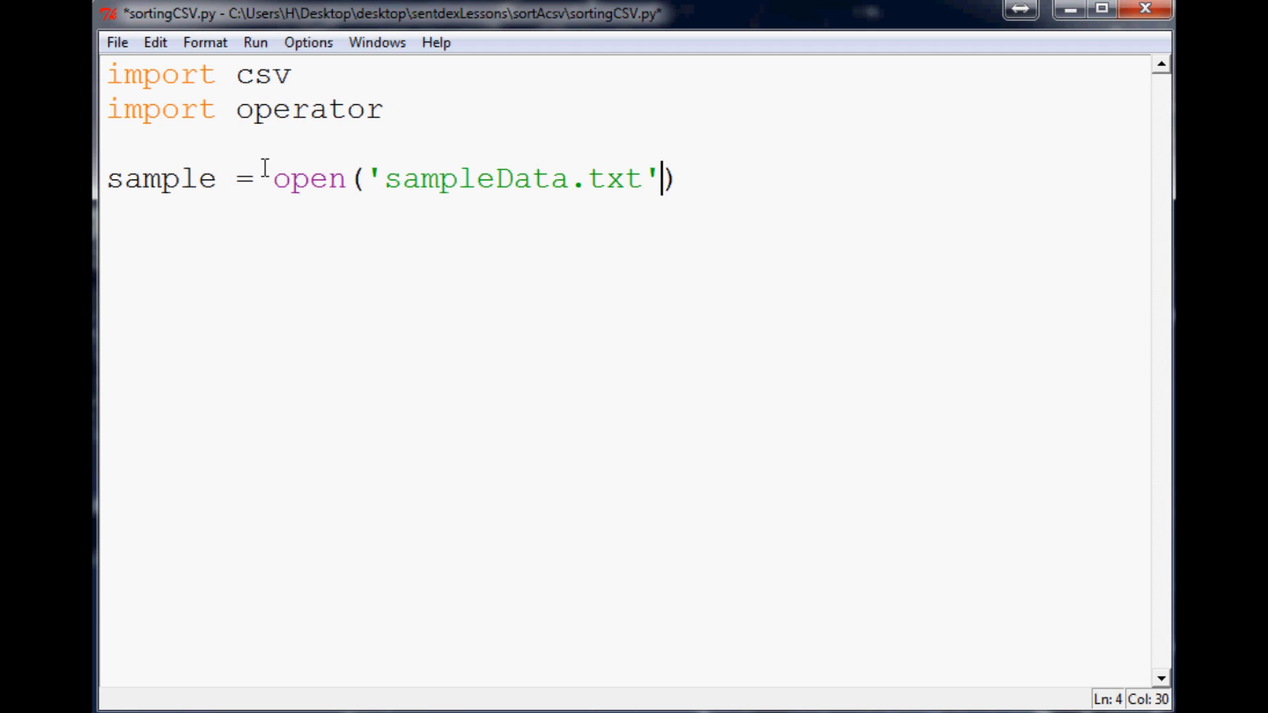
type(",'r'")
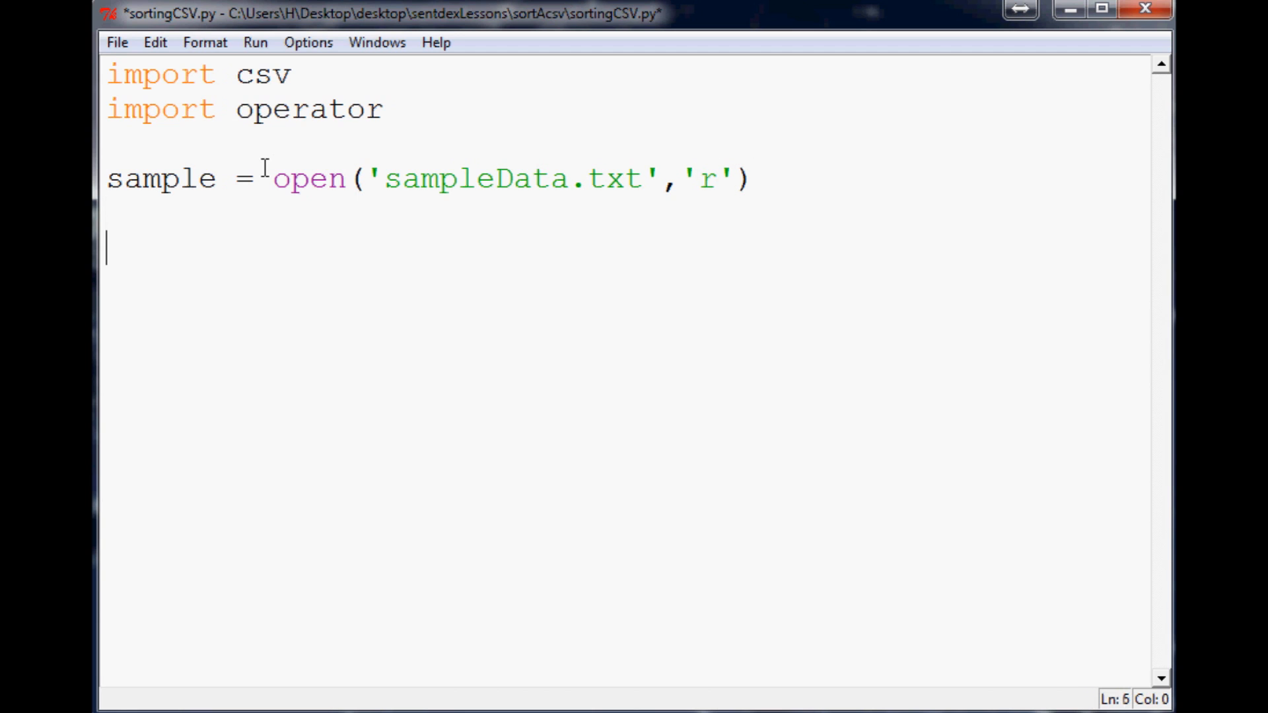
Add csv1 = csv.reader(sample,delimiter=',') to parse the file as comma-separated rows.
type("csv")
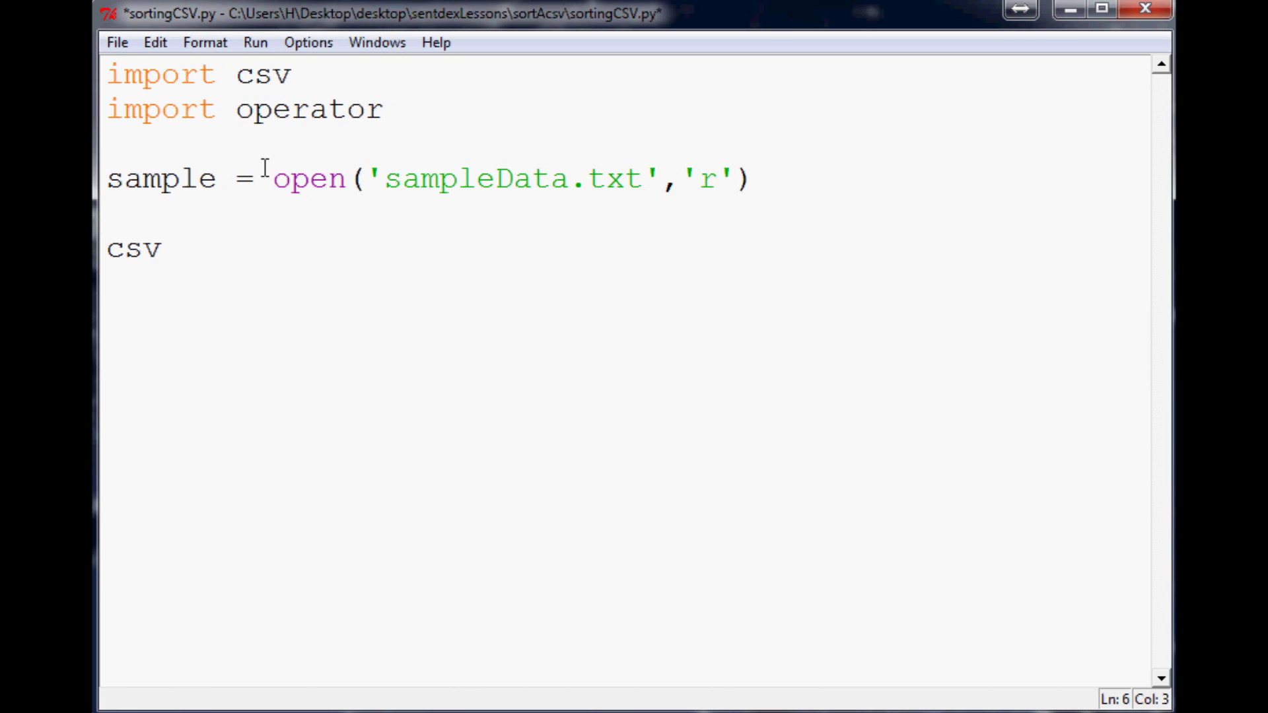
type("1 =")
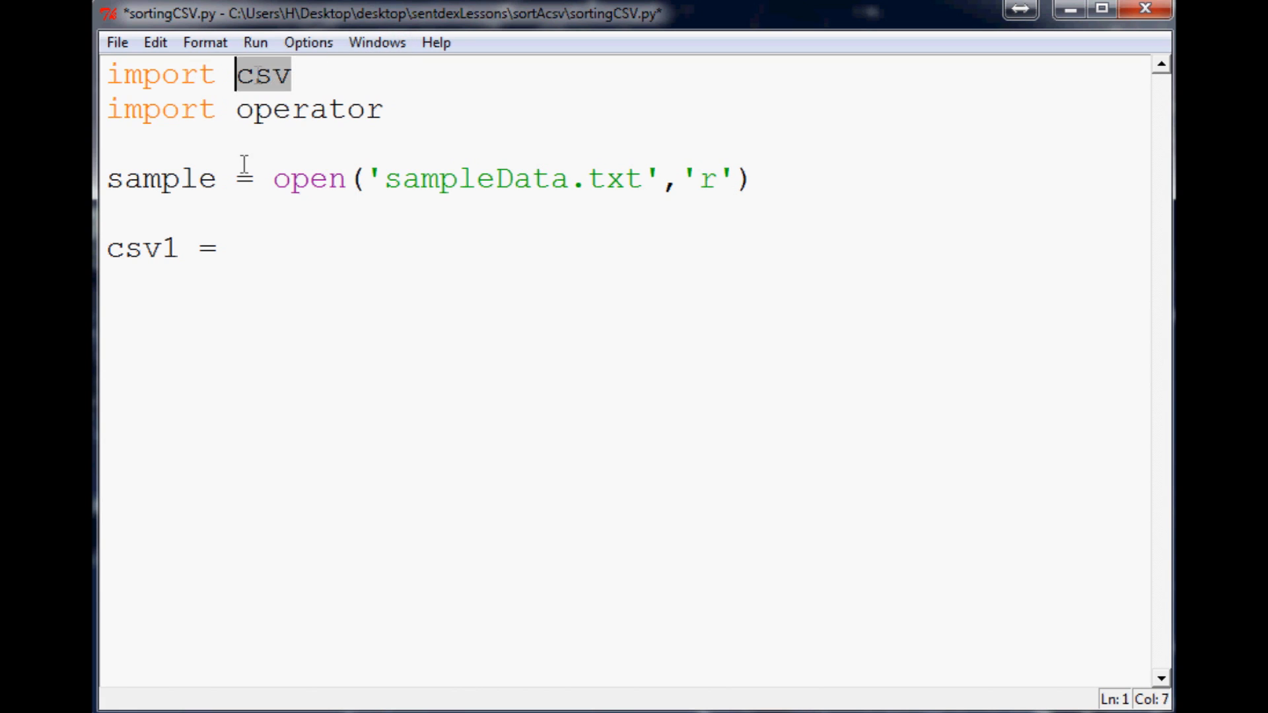
type("csv")
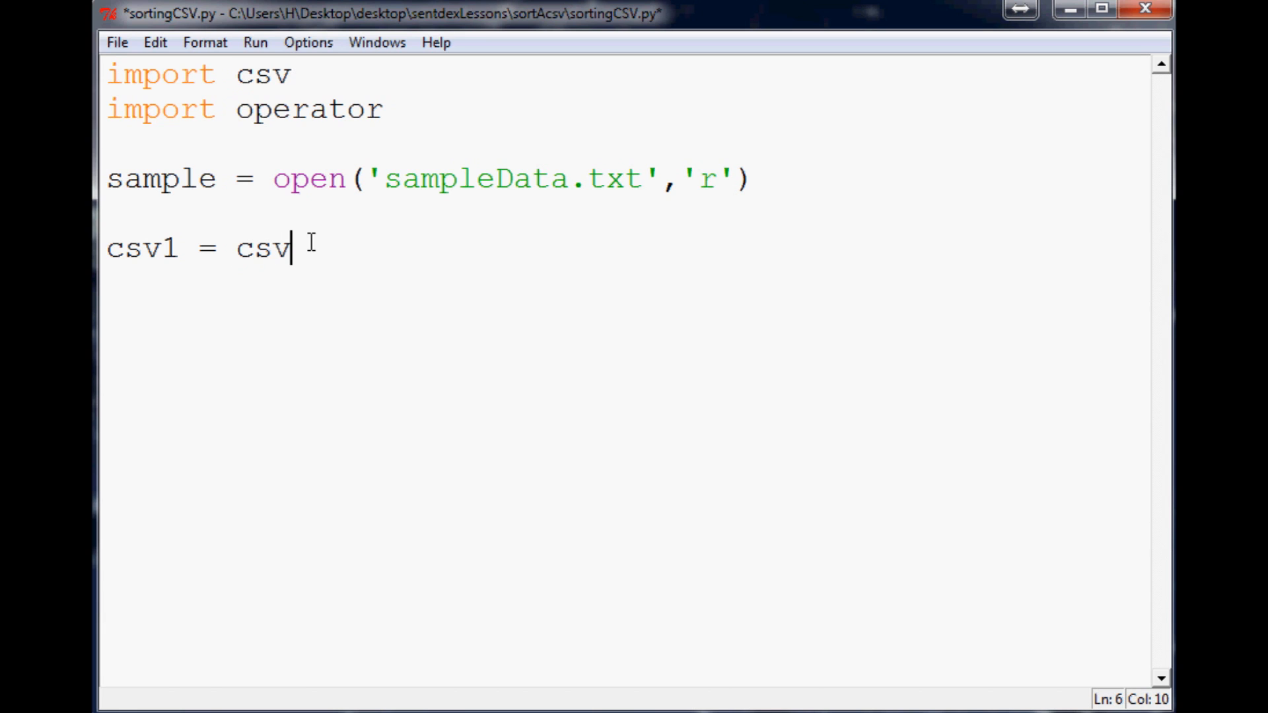
type(".reader()")
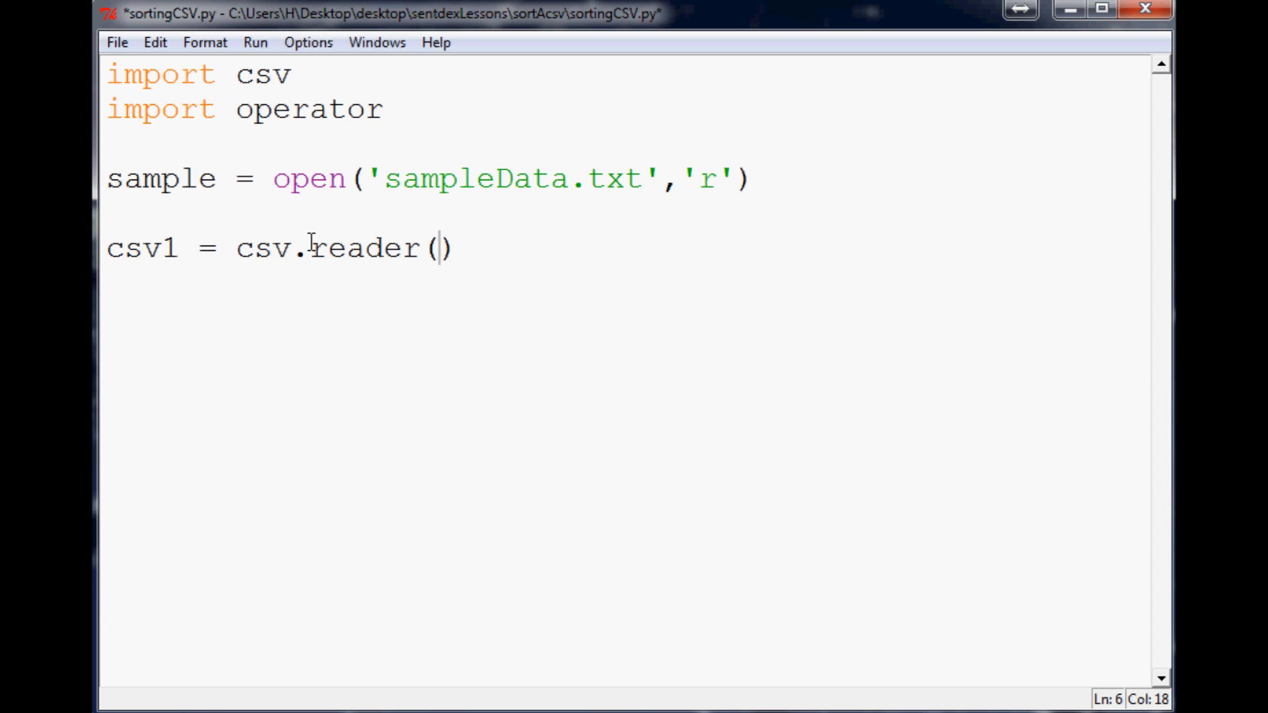
type("sample")
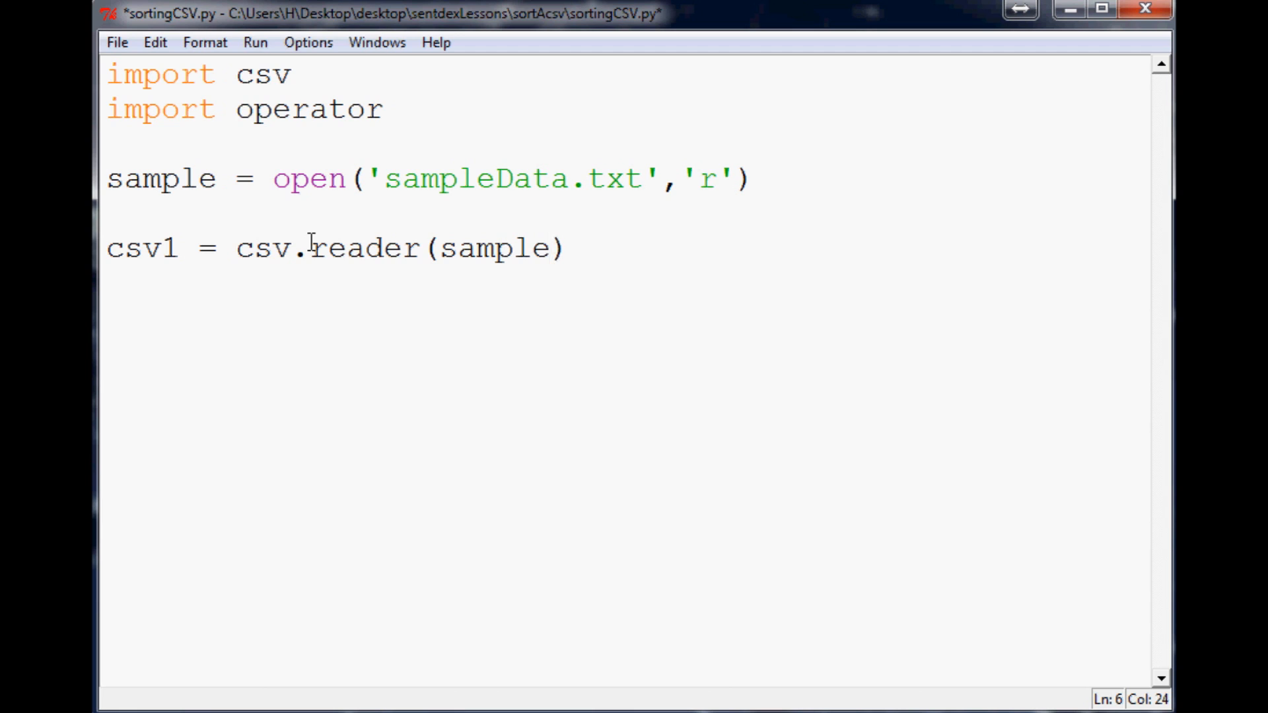
type(",")
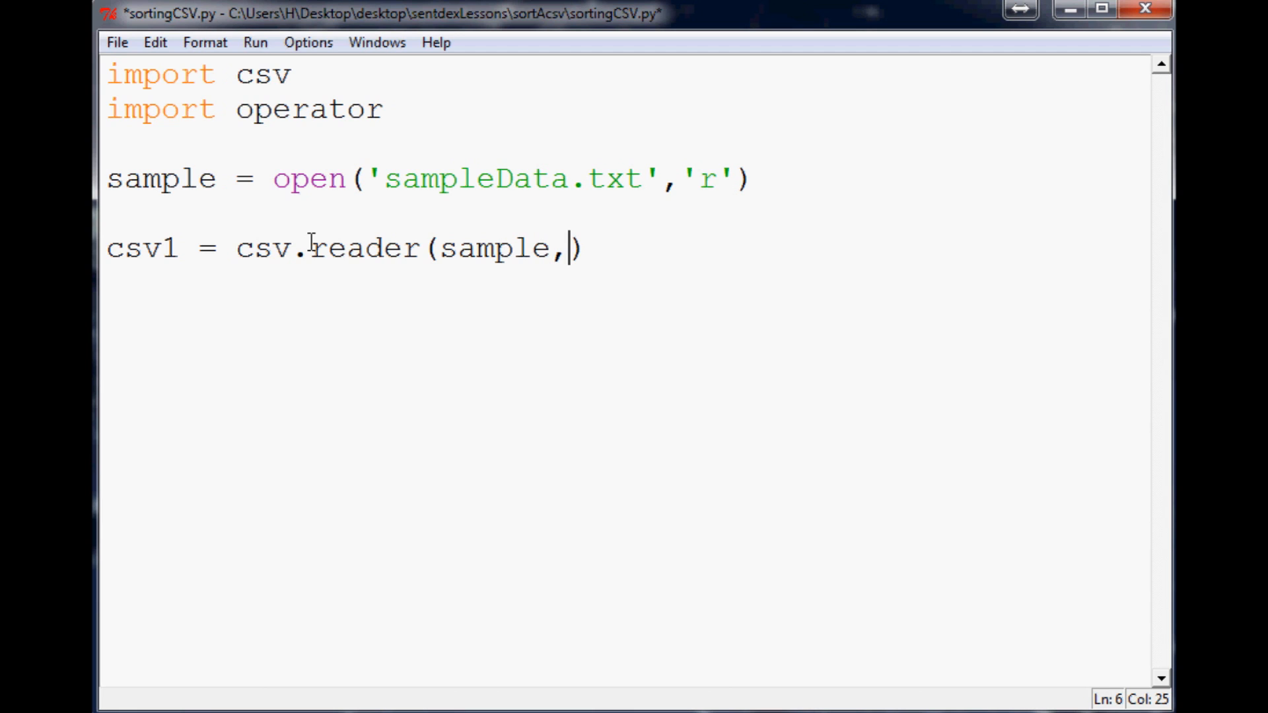
type("delimiter")
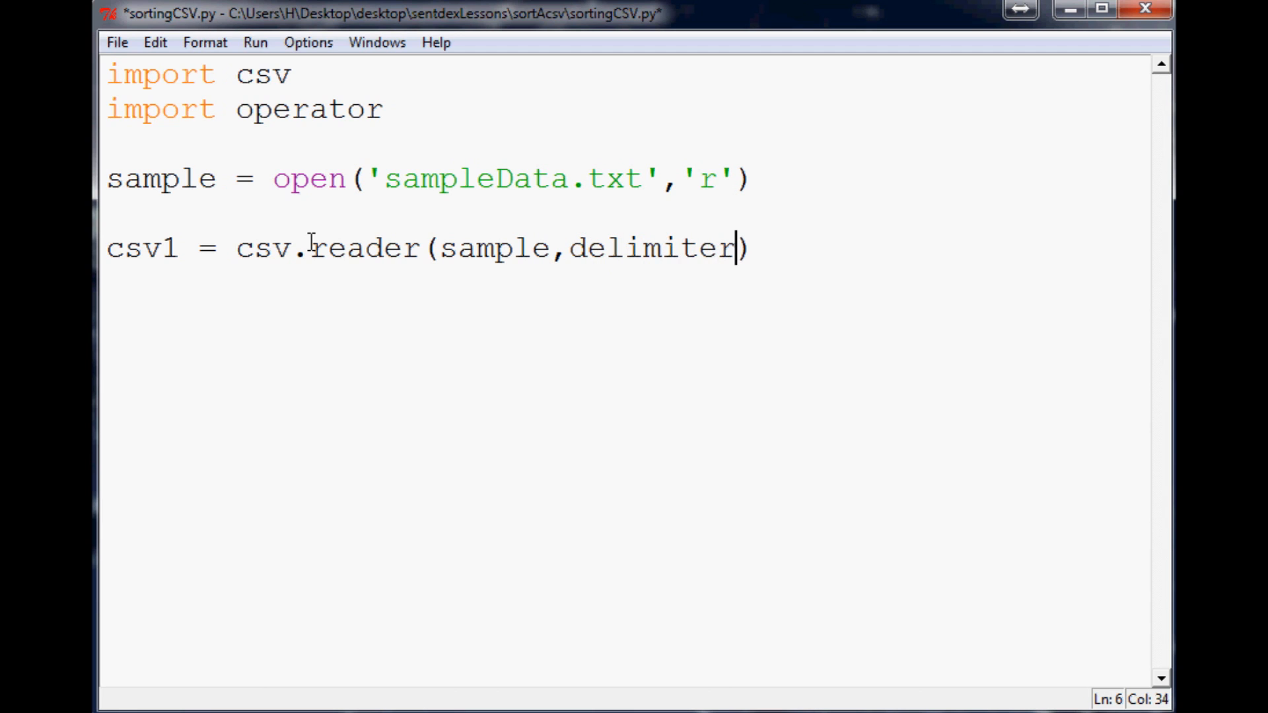
type("=','")
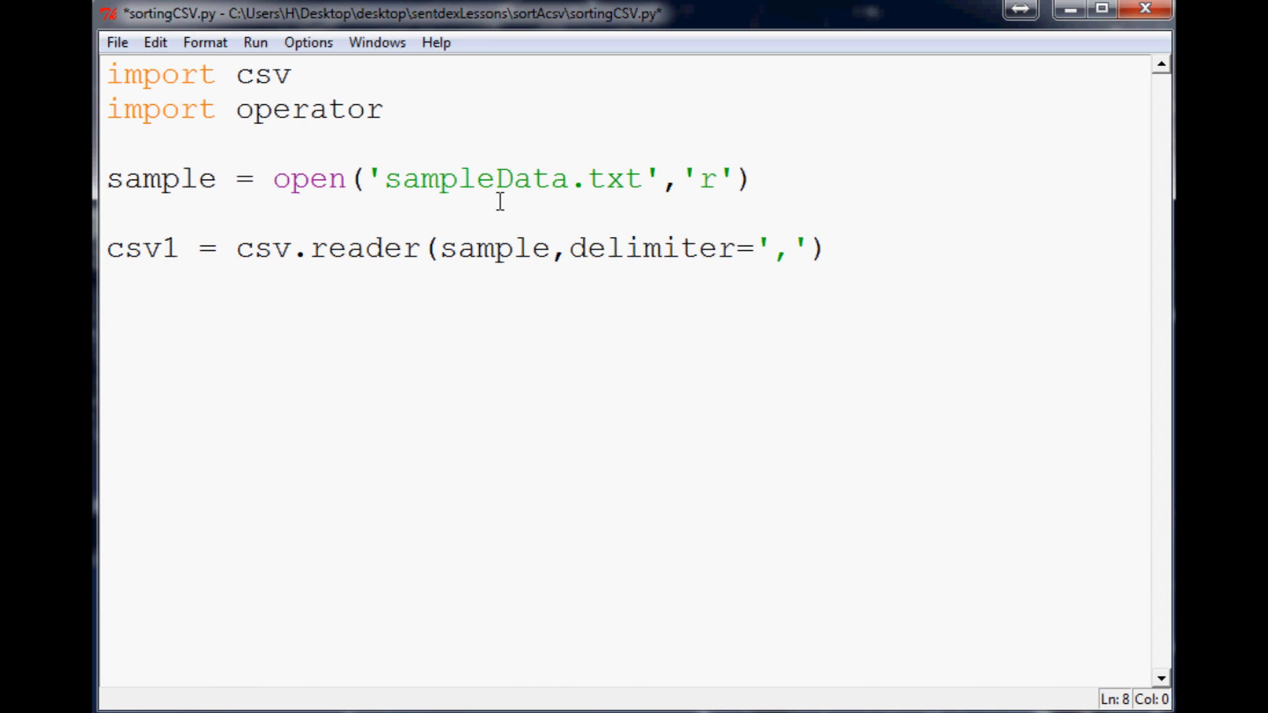
Add sort = sorted(csv1,key=operator.itemgetter(0)) to sort rows by their first column.
type("sort = s")
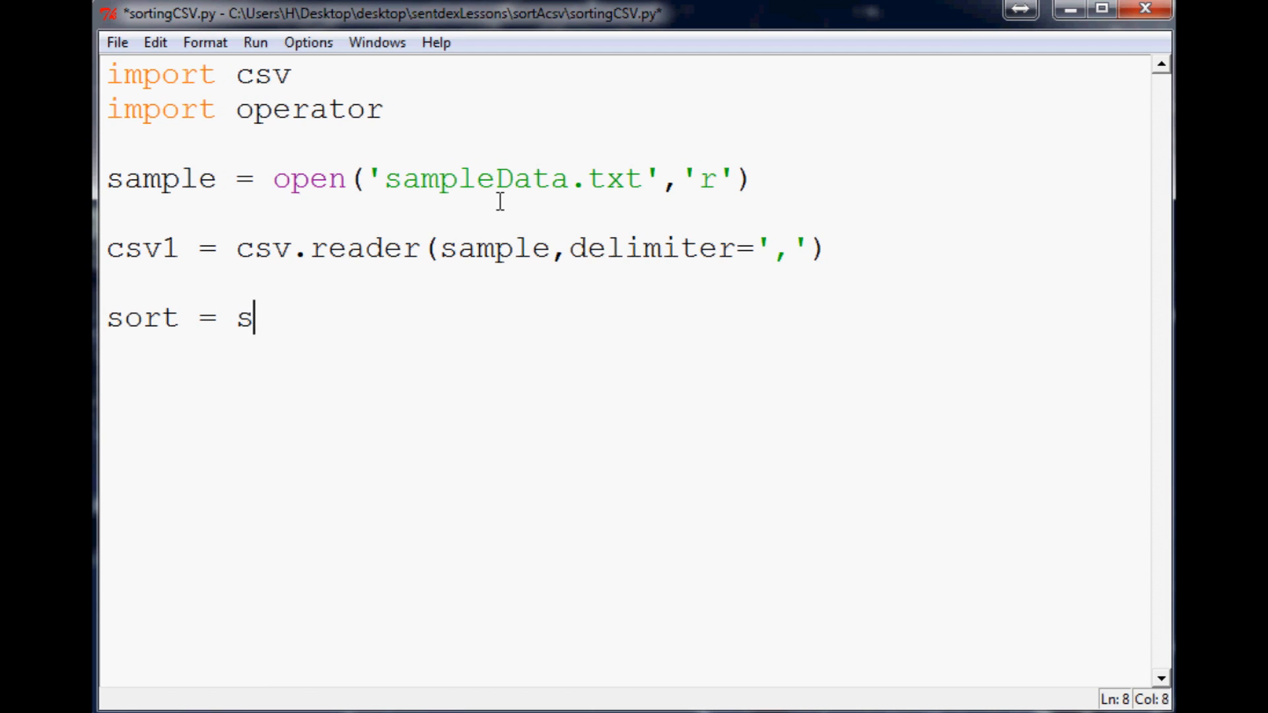
type("orted()")
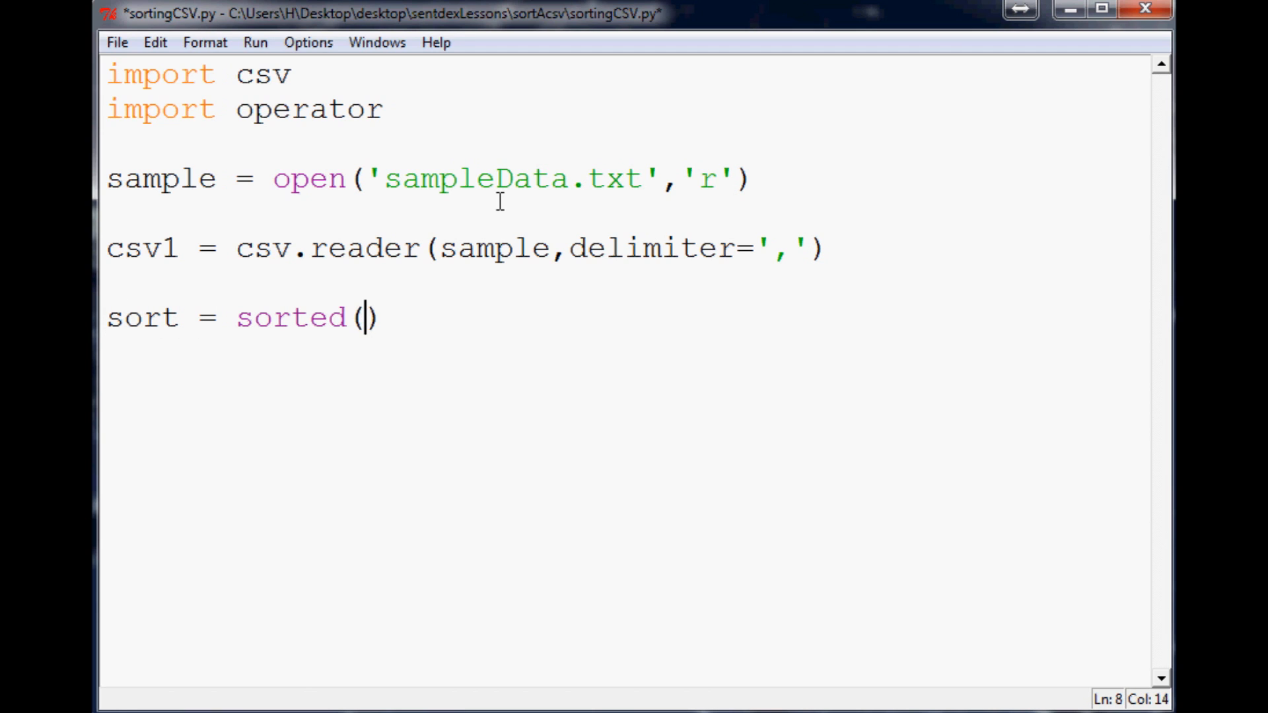
type("csv1")
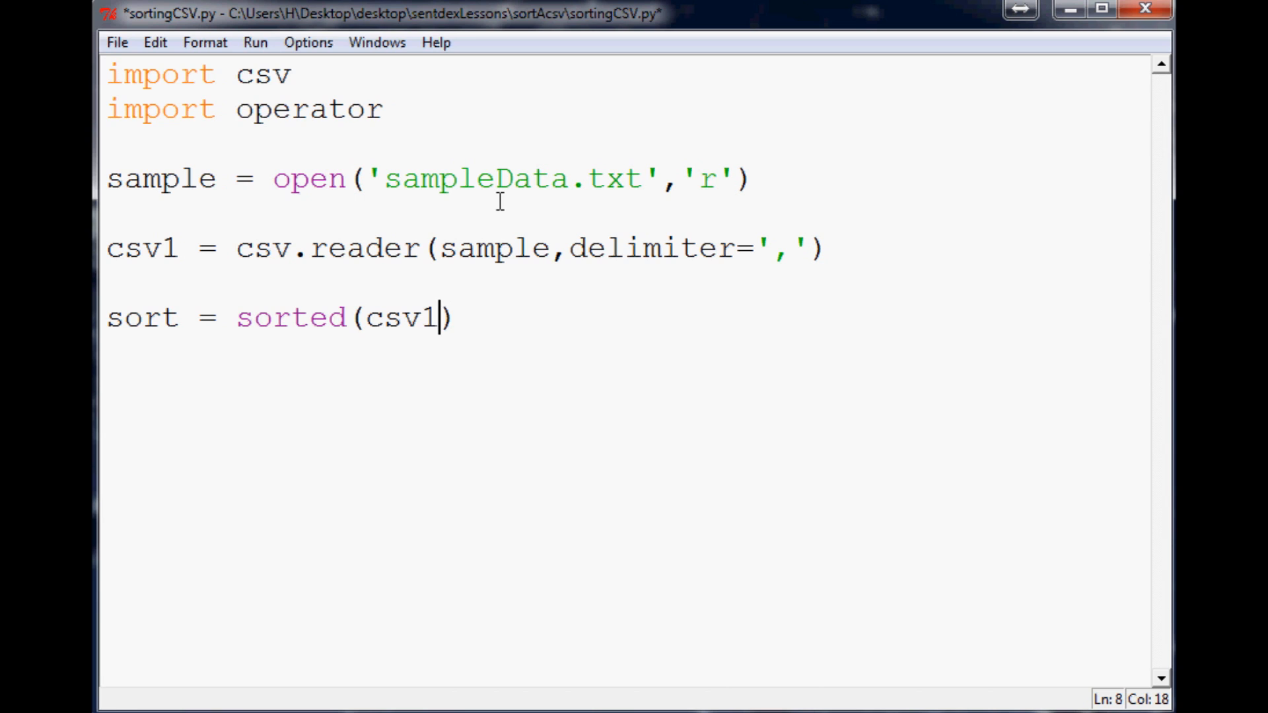
type(",key")
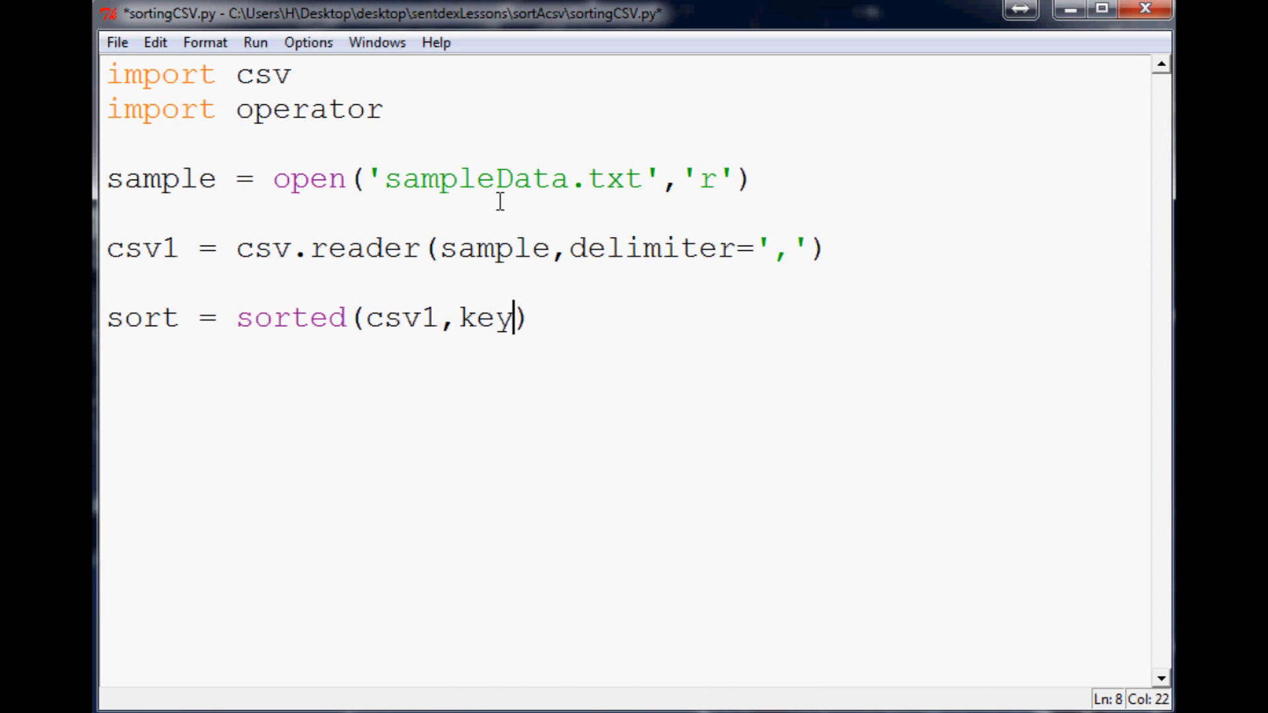
type("=")
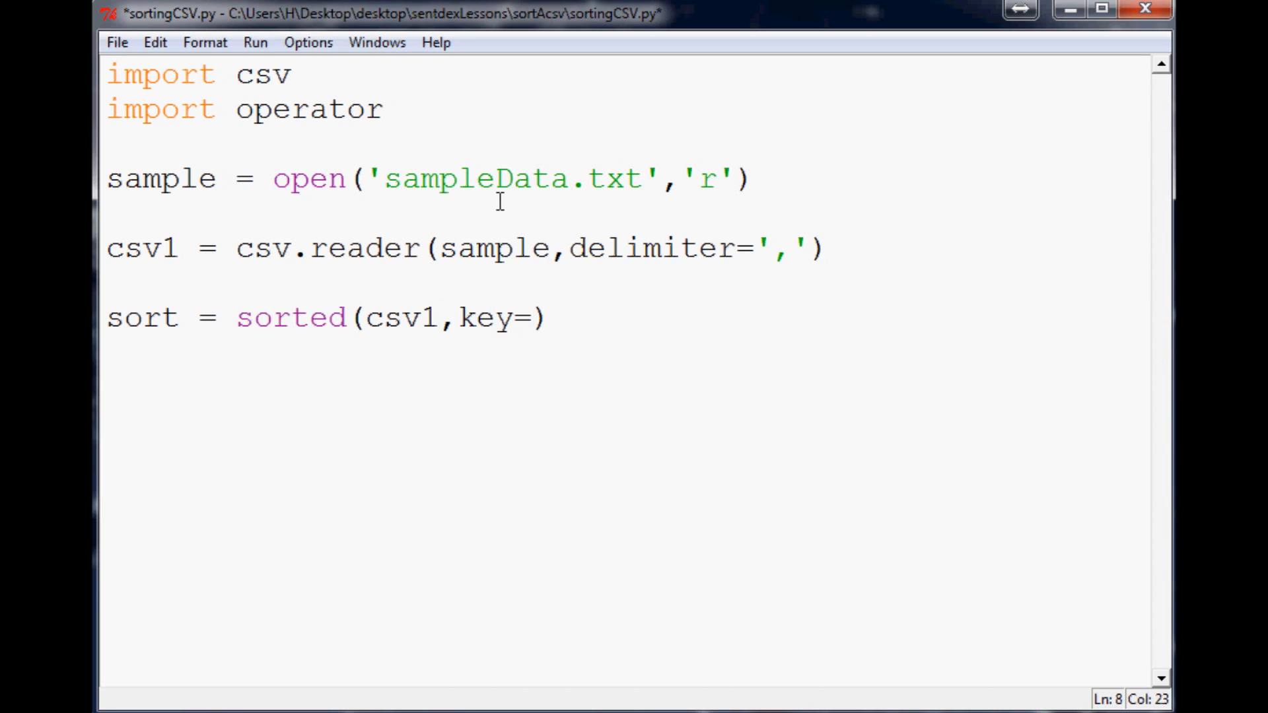
type("operato")
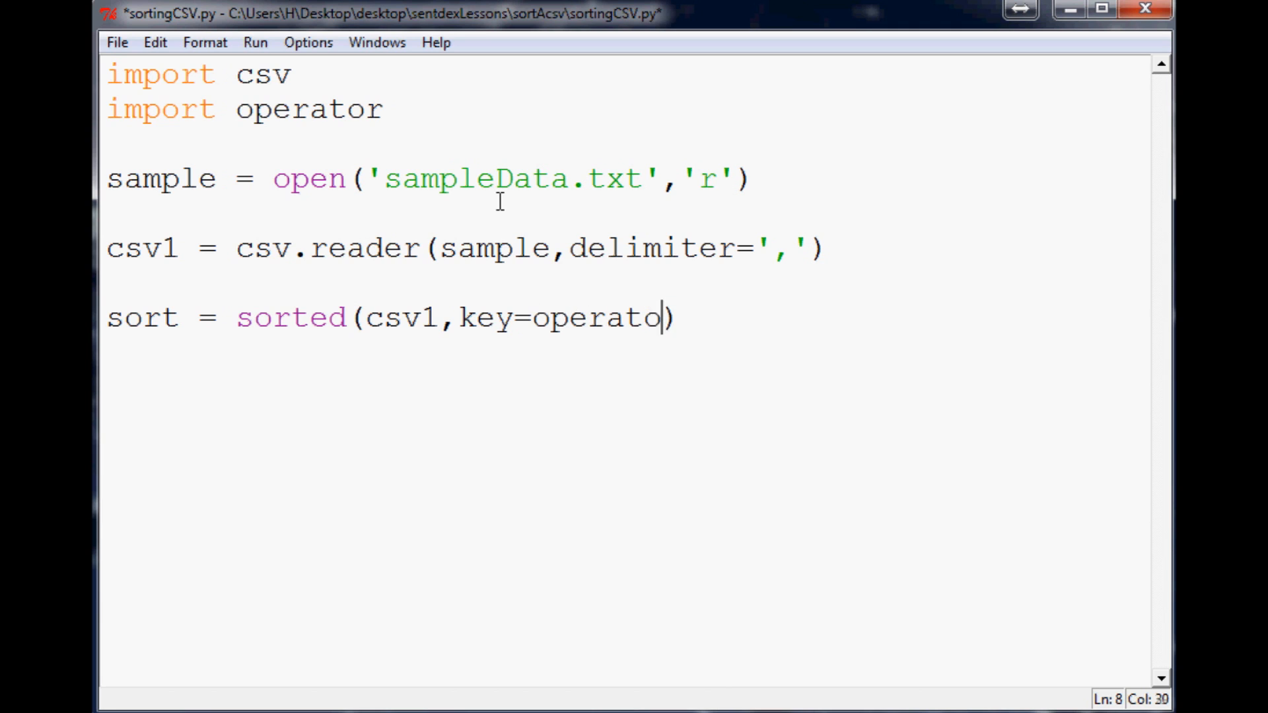
type("r.itemgetter()")
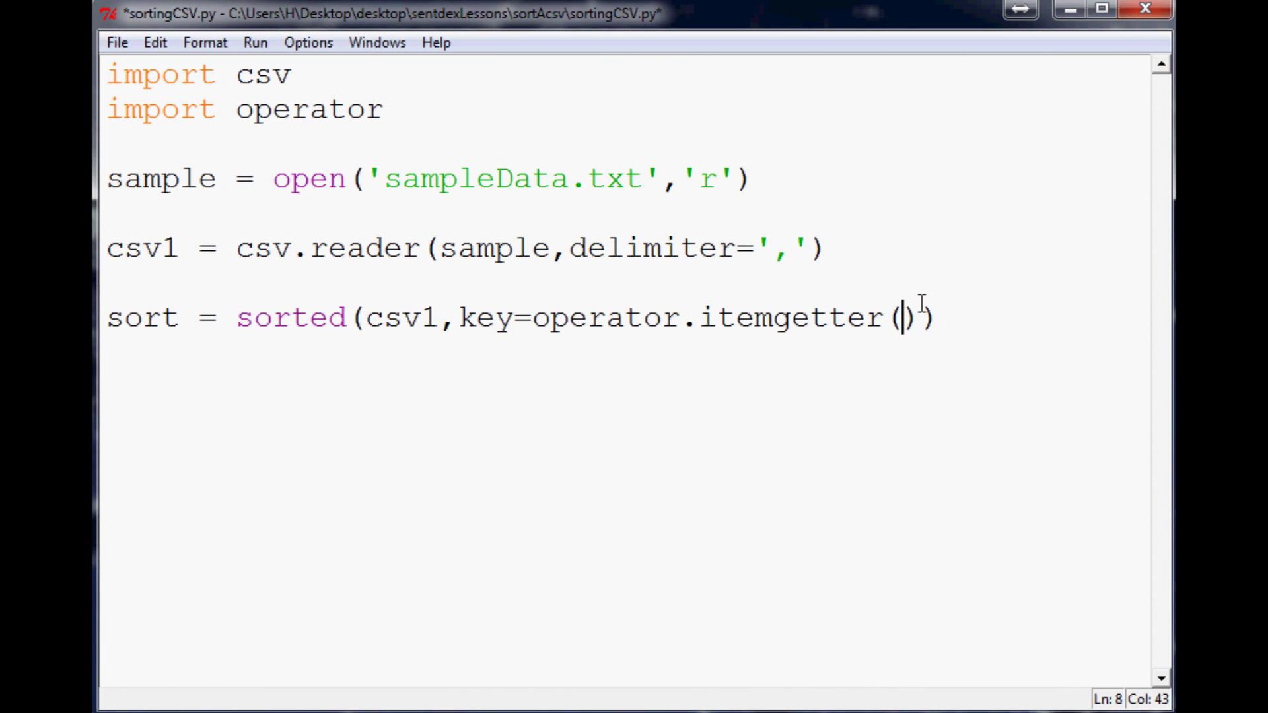
type("0")
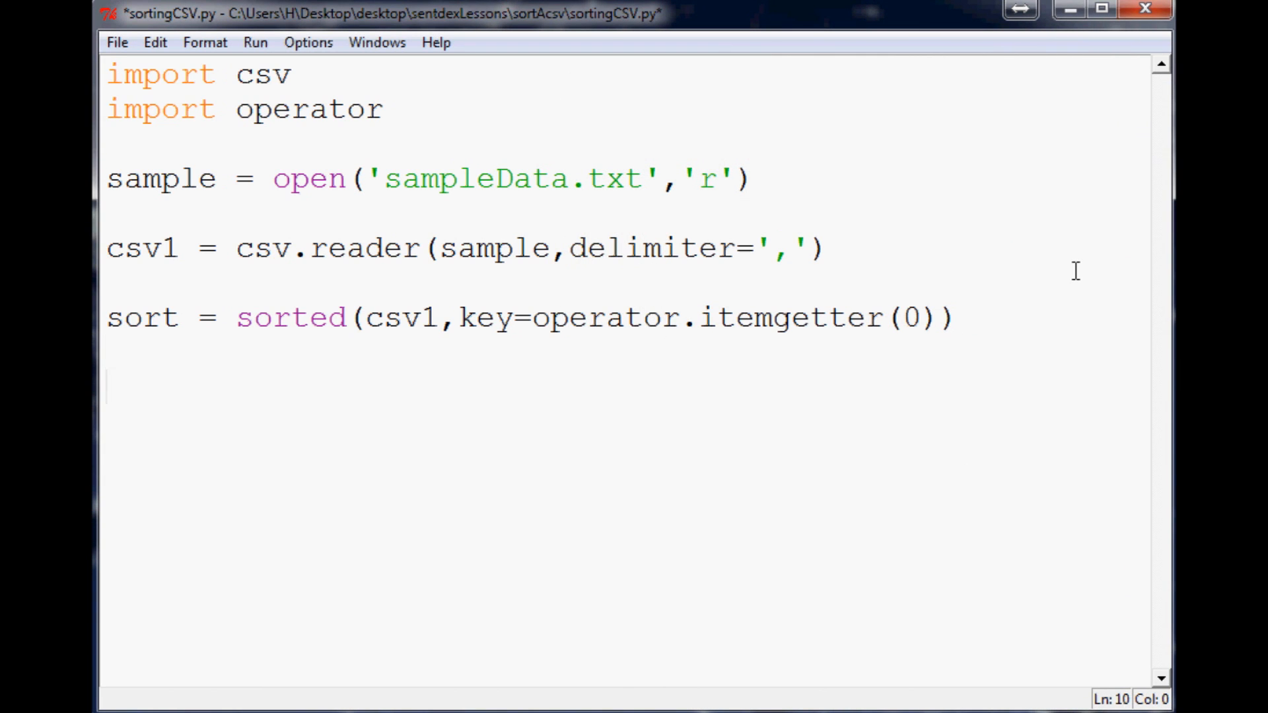
Add the loop 'for eachline in sort:' with an indented 'print eachline'.
type("for eachli")
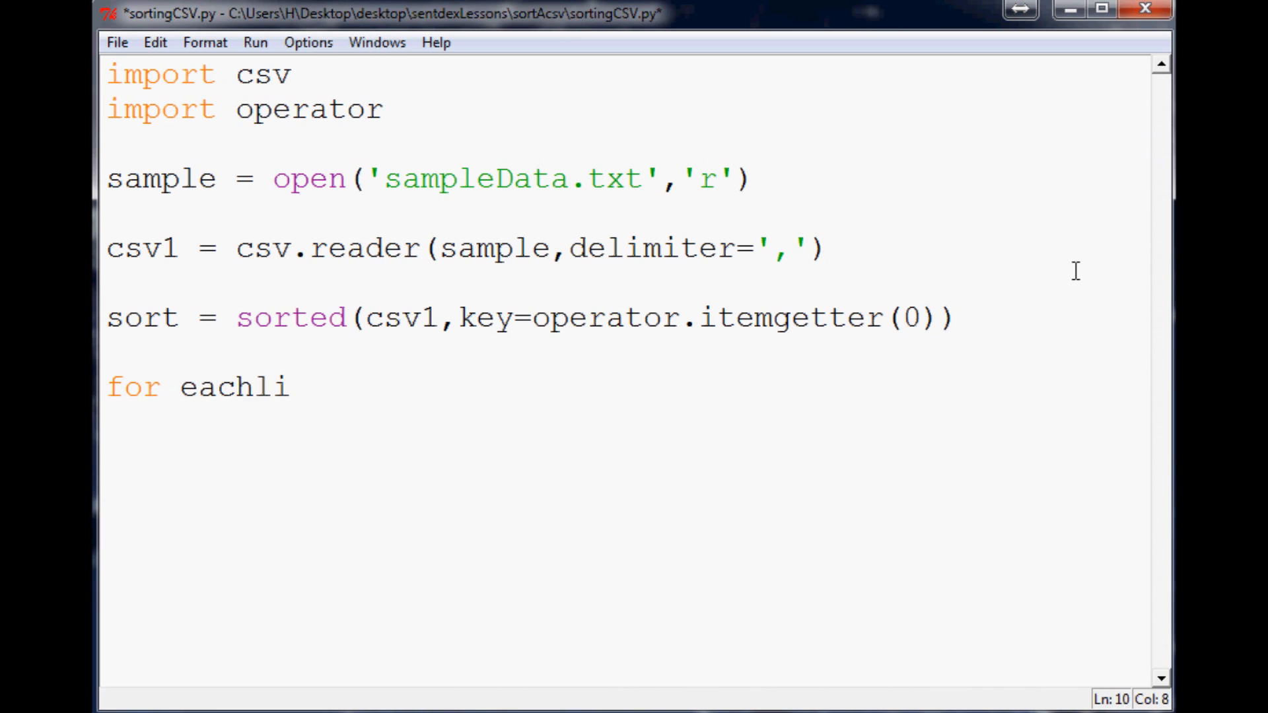
type("ne in sort:")
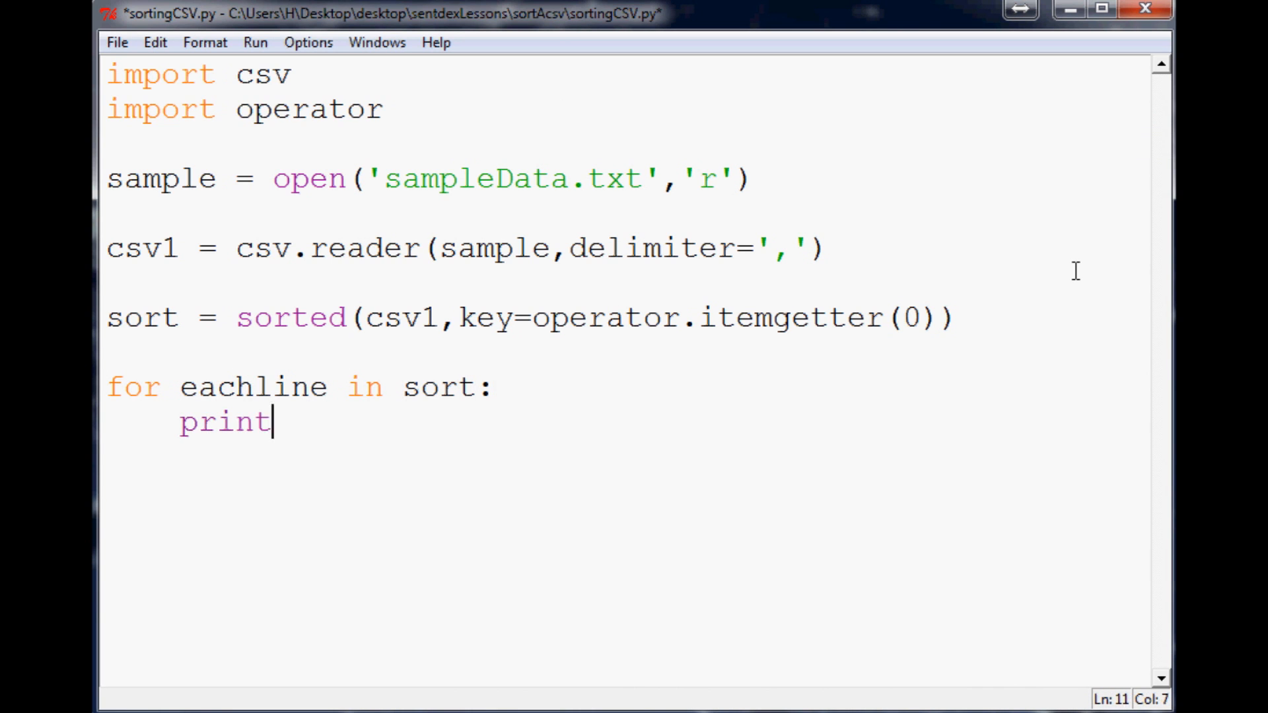
type("eachline")
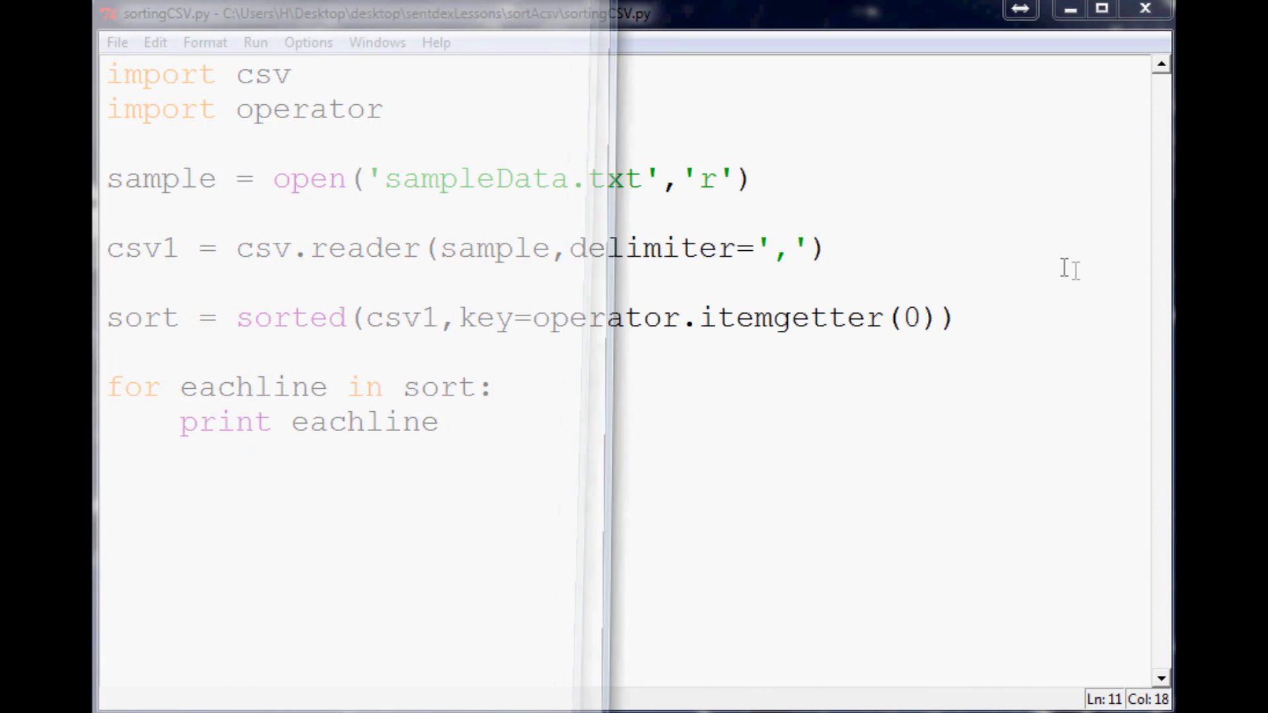
Run the script sorted by column 0, then rerun with itemgetter(1) and view the shell output.
key("F5")
type("1")
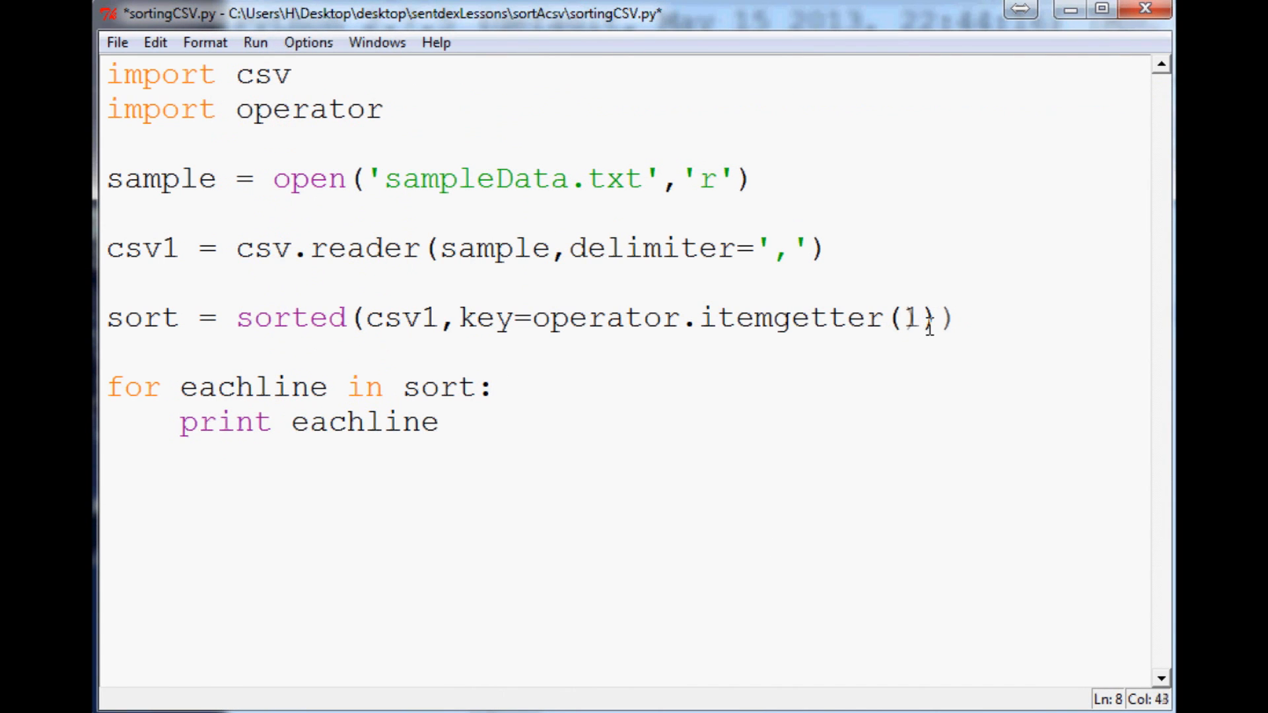
key("F5")
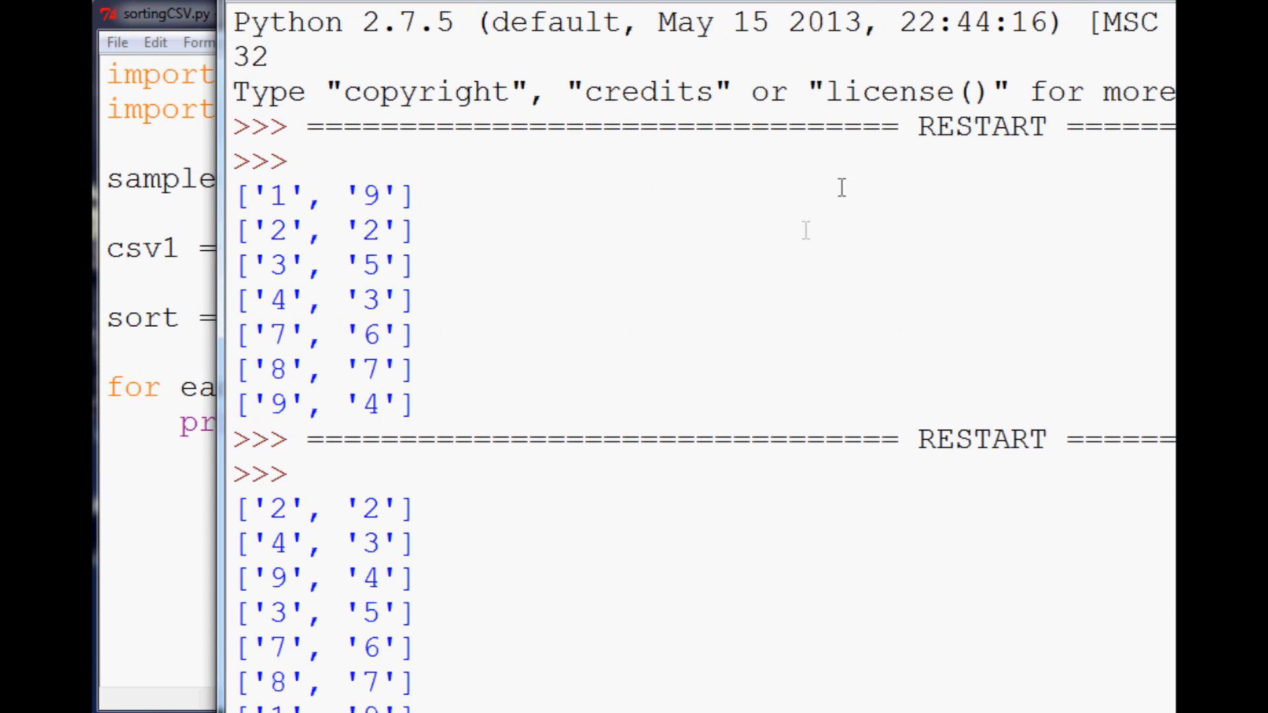
scroll("down", 3)
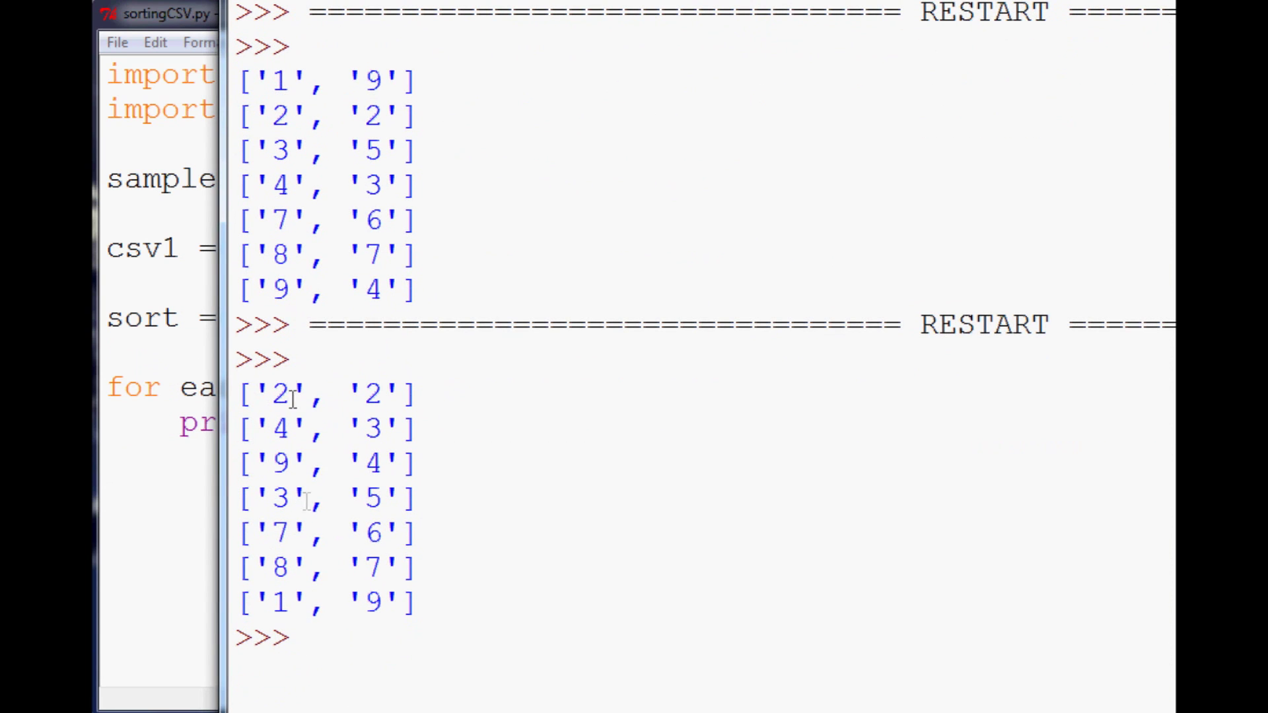
mouse_move(374, 444)
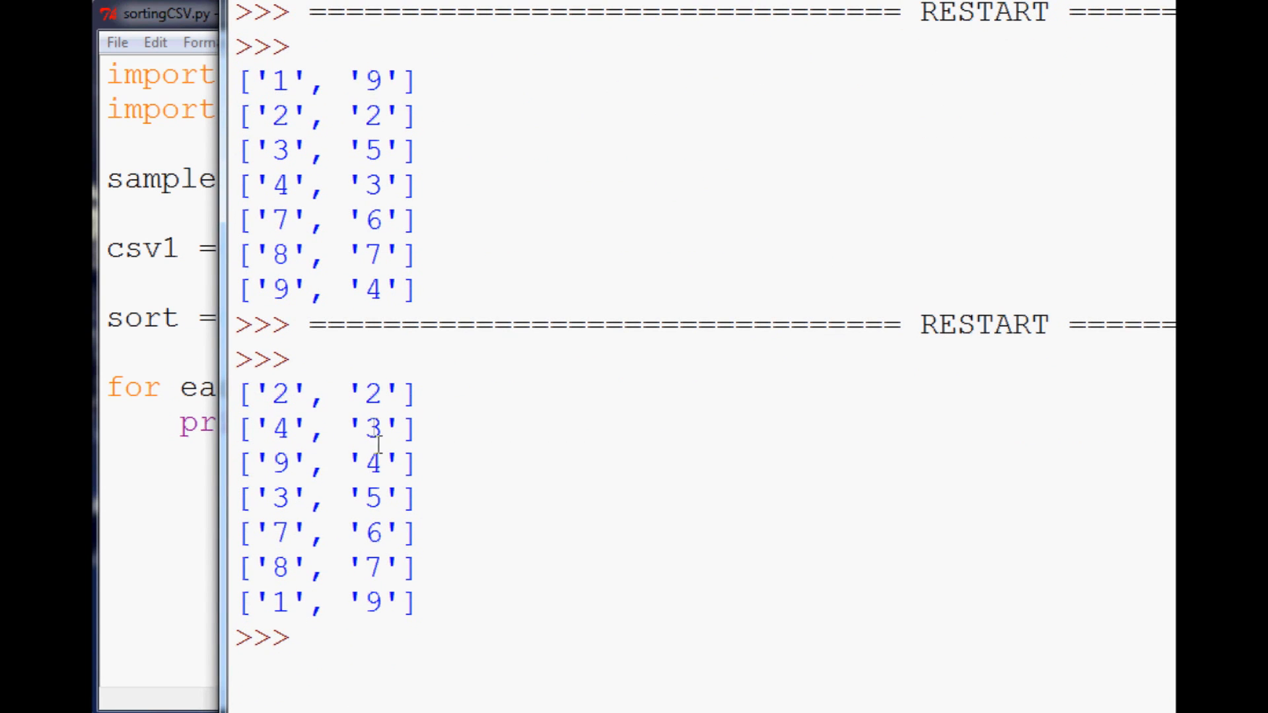
mouse_move(335, 380)
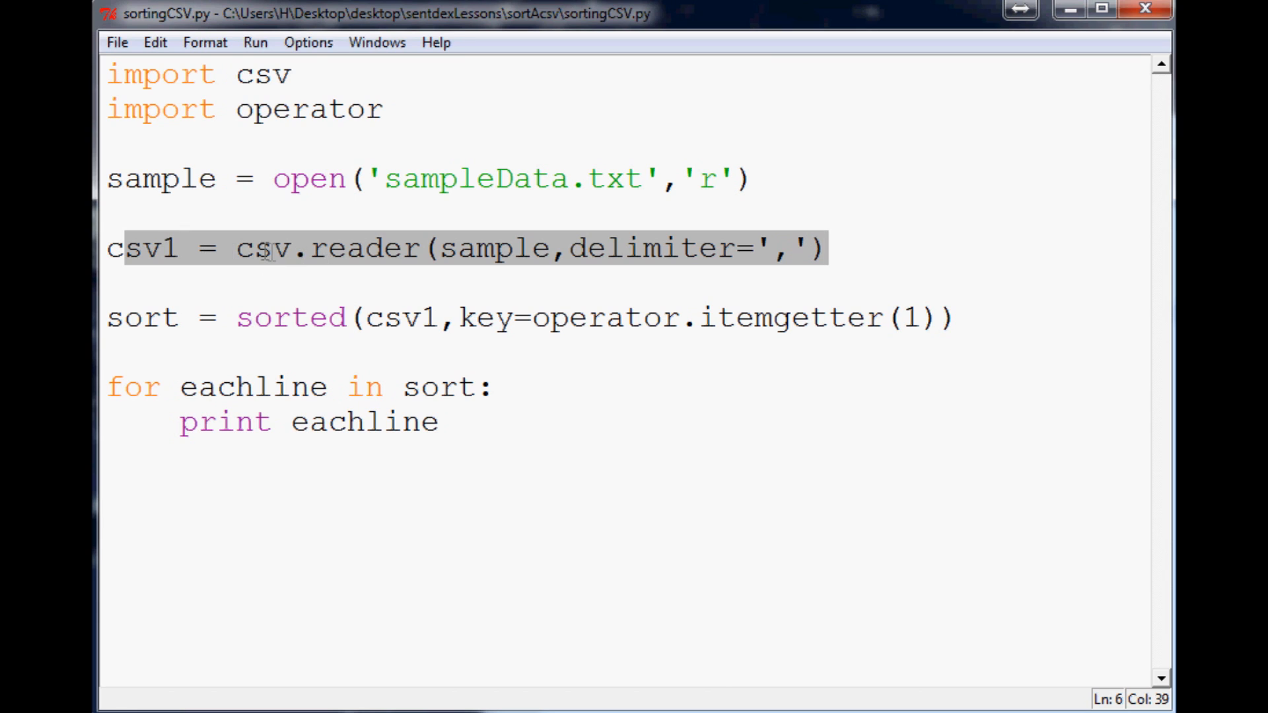
Highlight the csv.reader line, then select it whole and begin replacing it with 'sample2'.
double_click(260, 74)
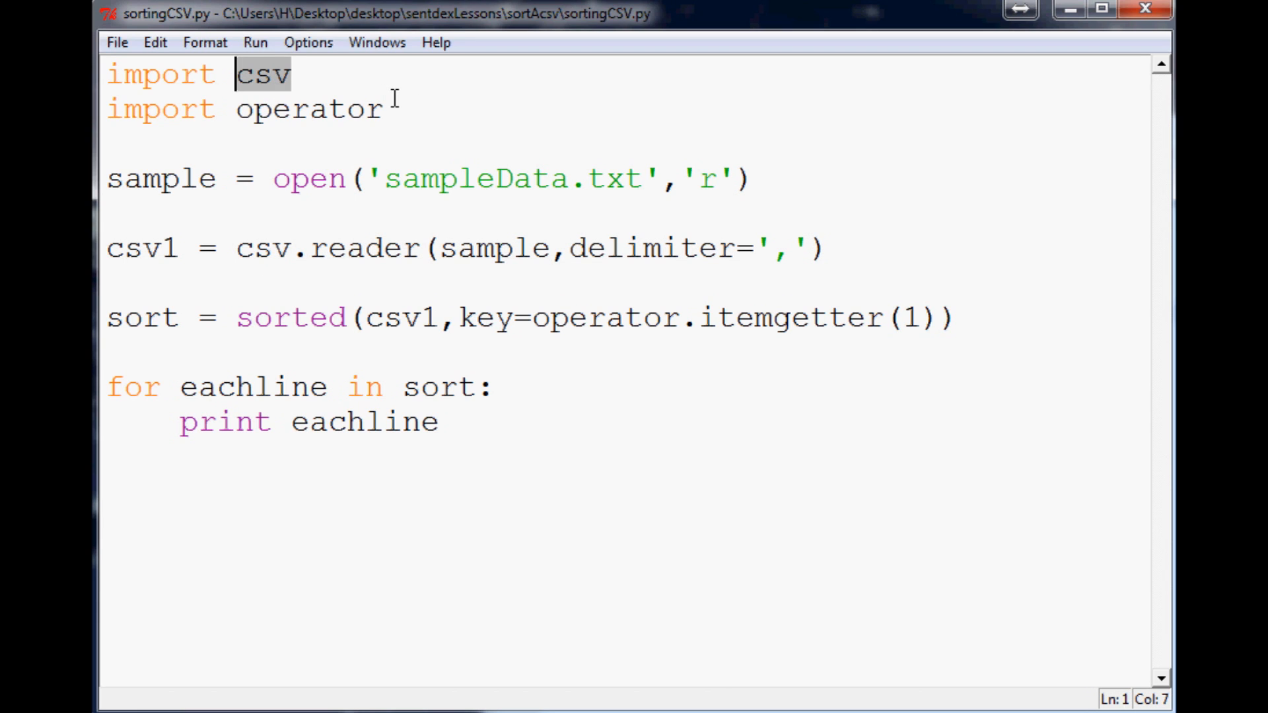
mouse_move(231, 179)
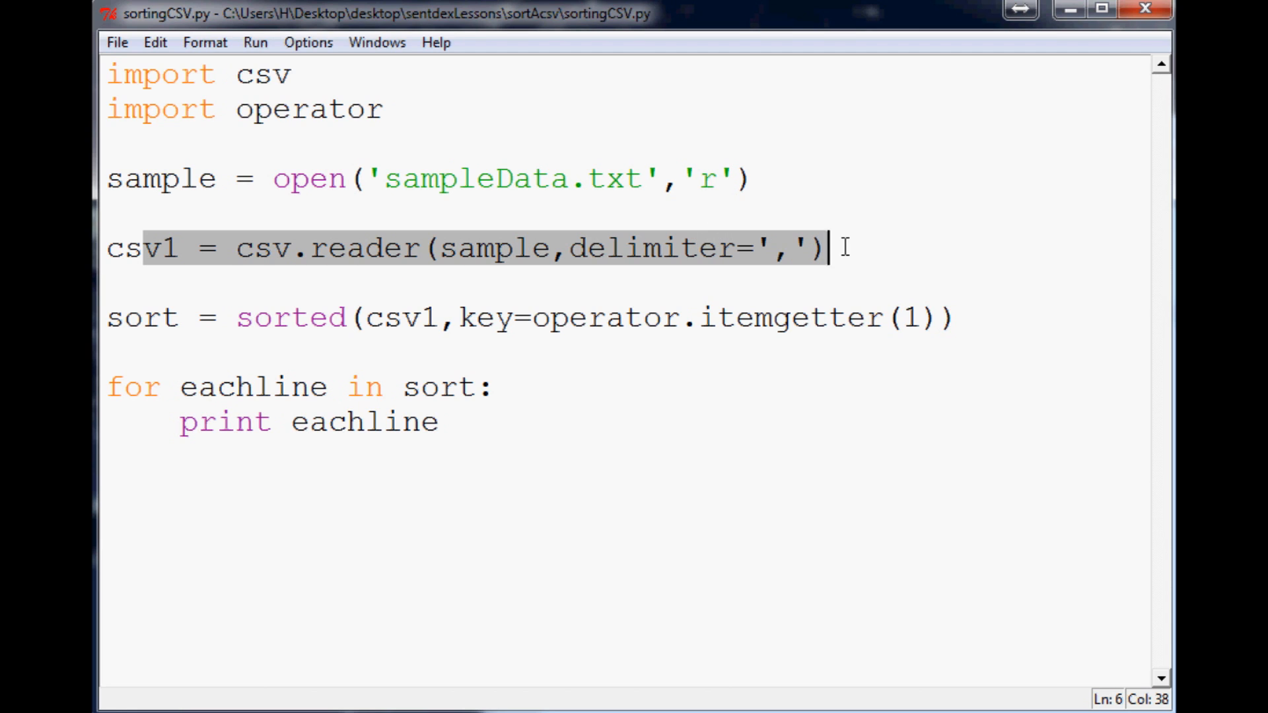
key("Right")
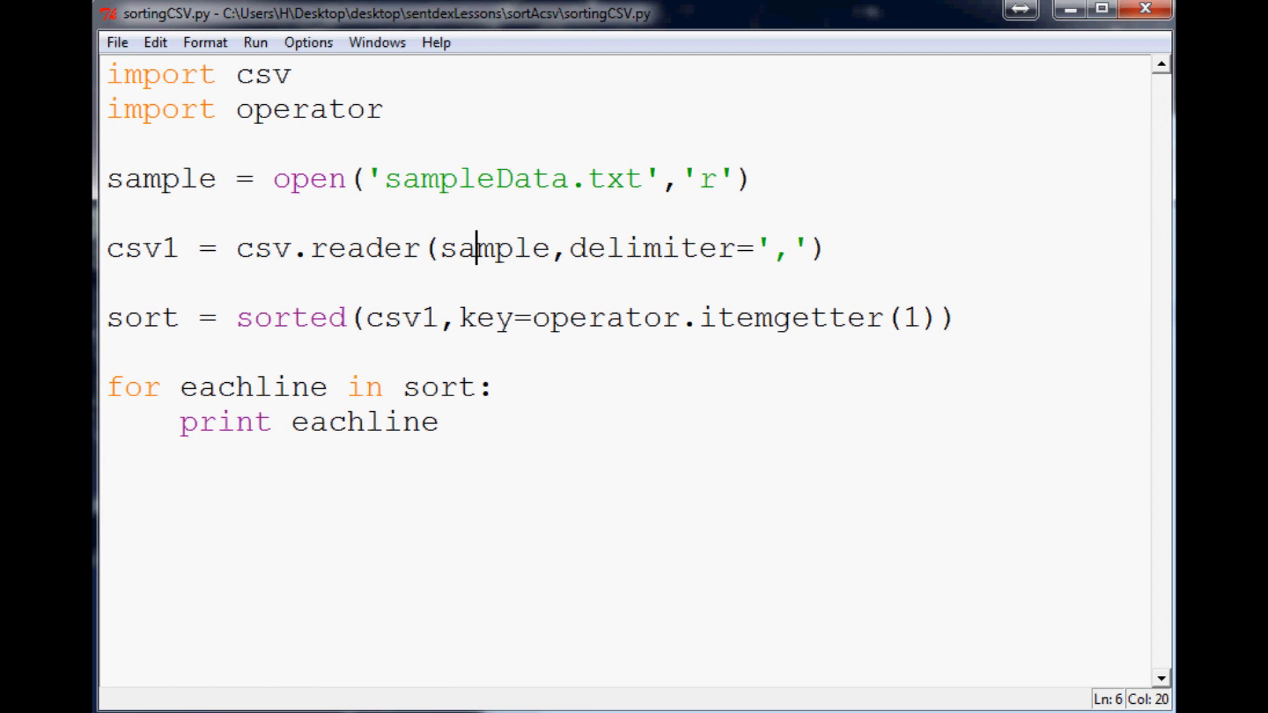
triple_click(471, 247)
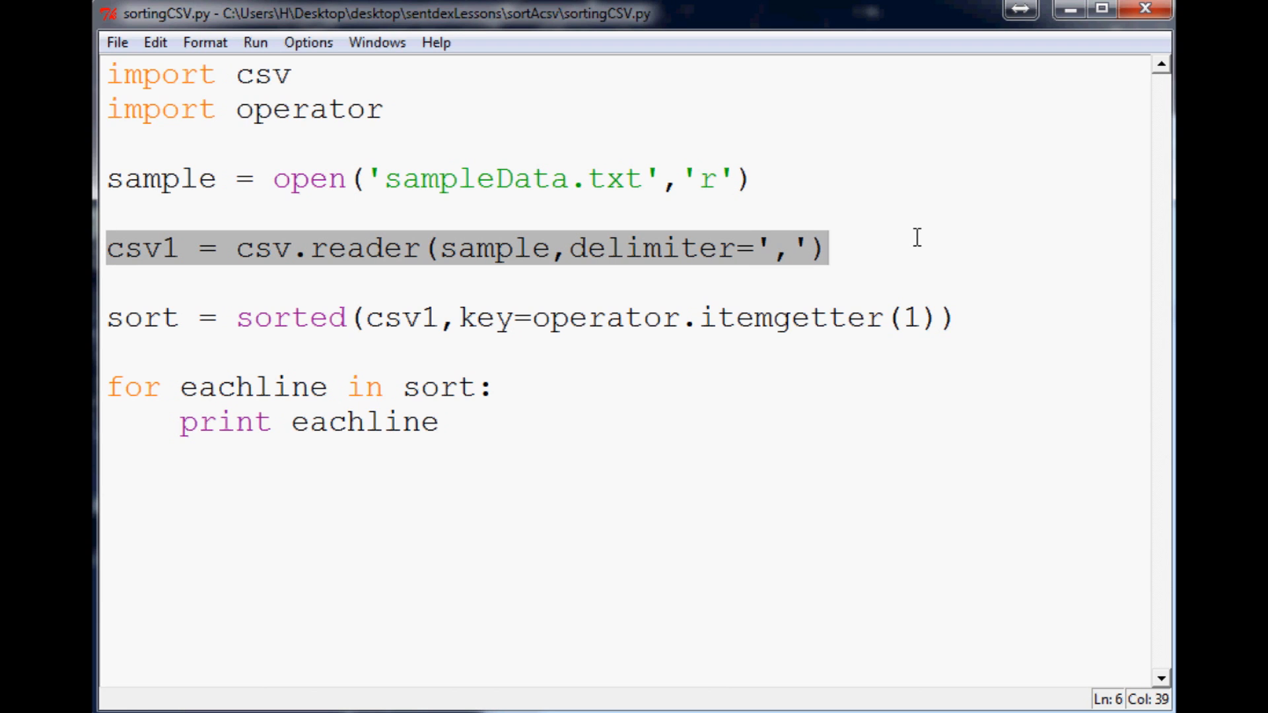
type("sample2")
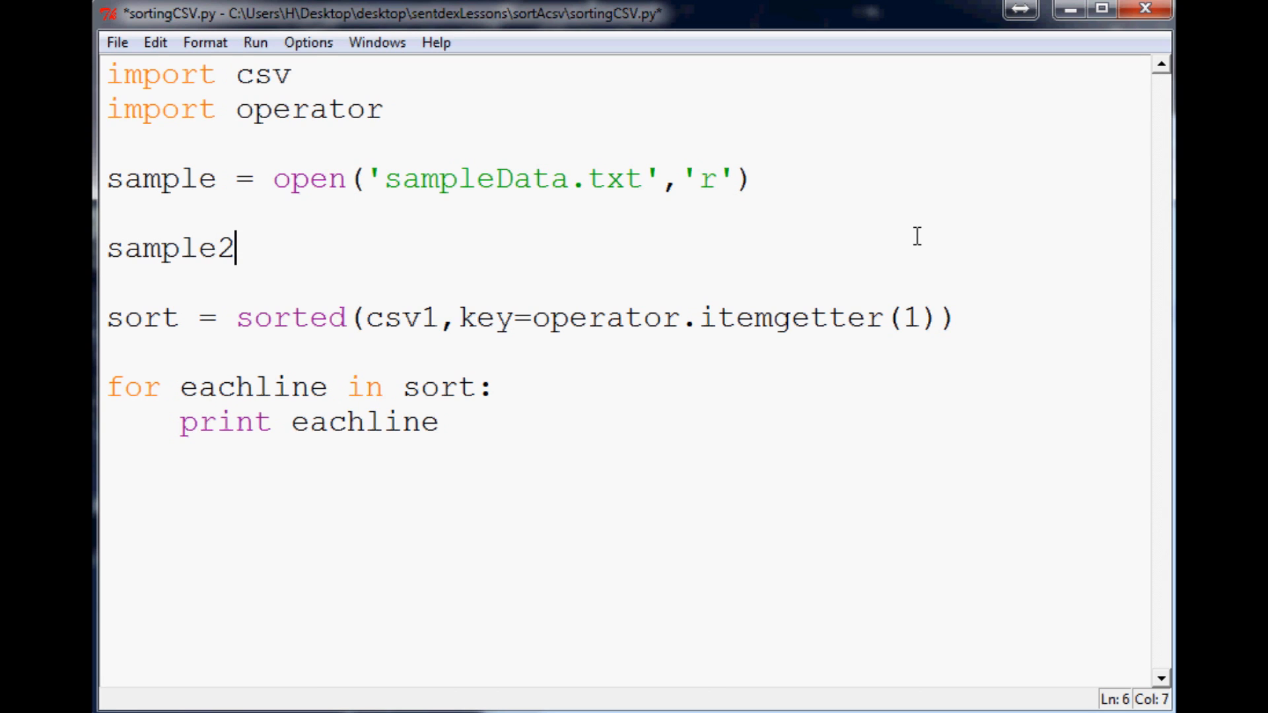
Complete the line sample2 = [(5,6),(7,1),(3,2)] defining a hardcoded list of tuples.
type("= []")
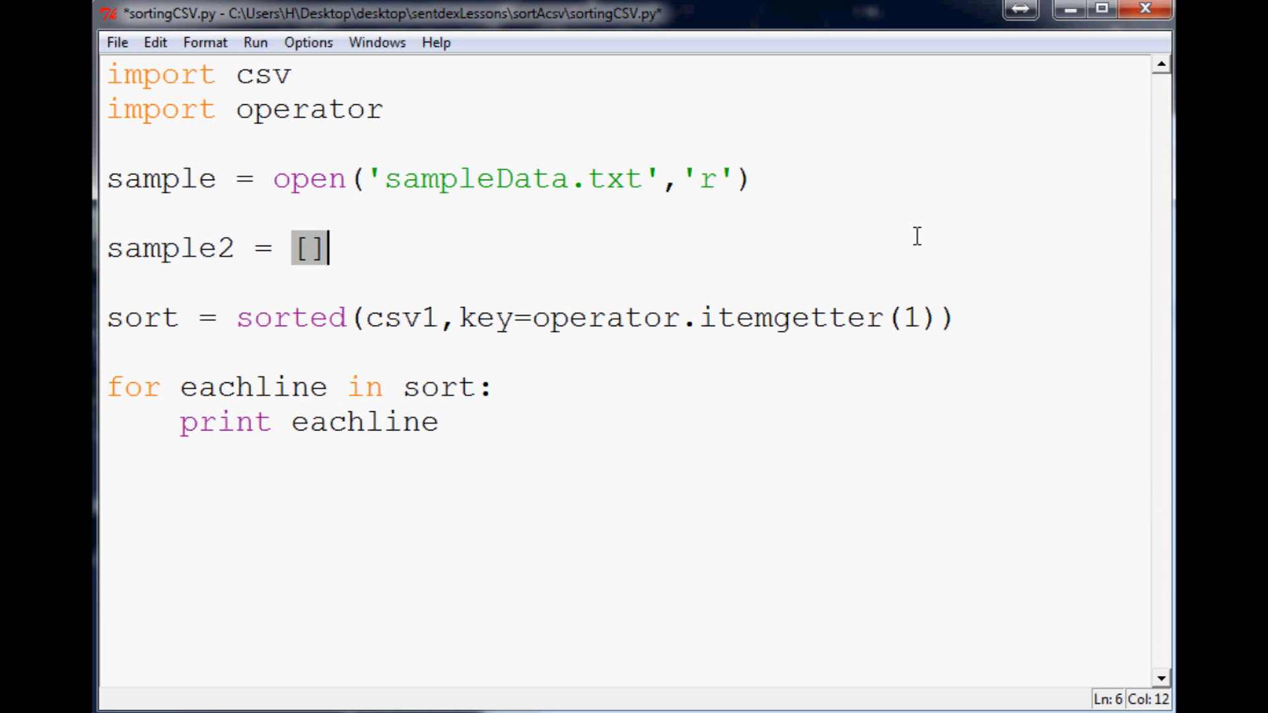
type("()")
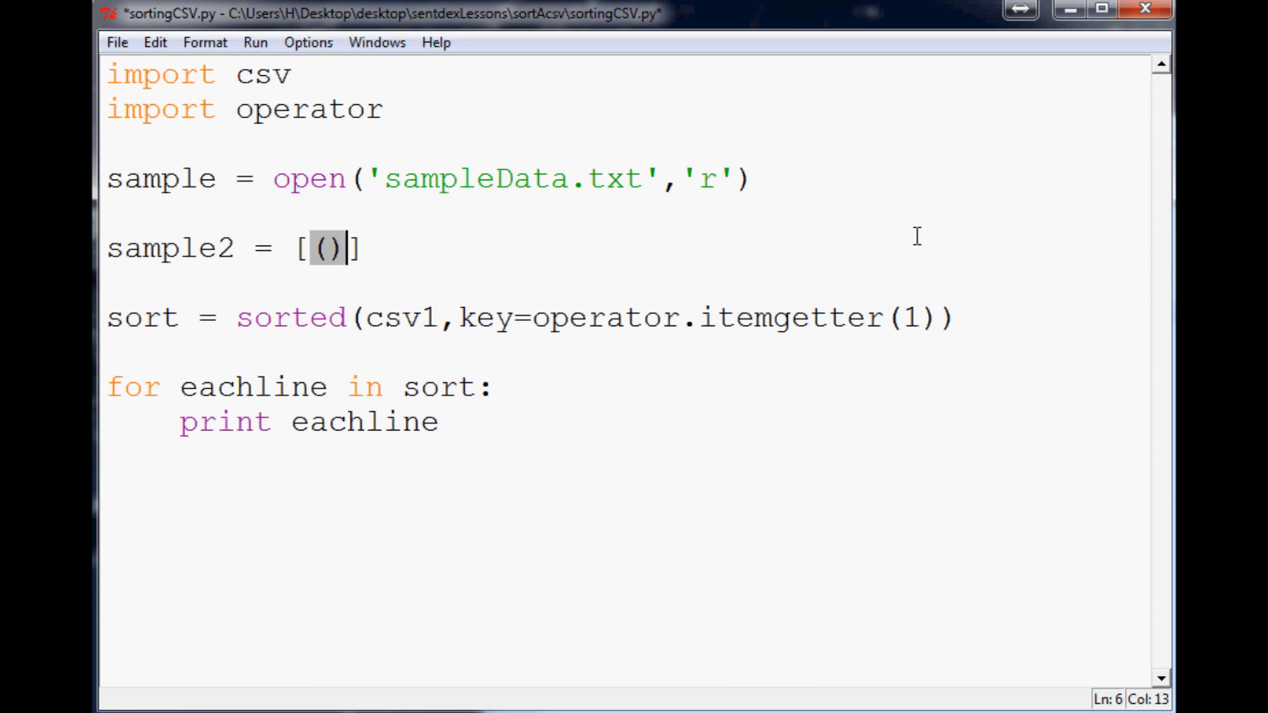
type(",()")
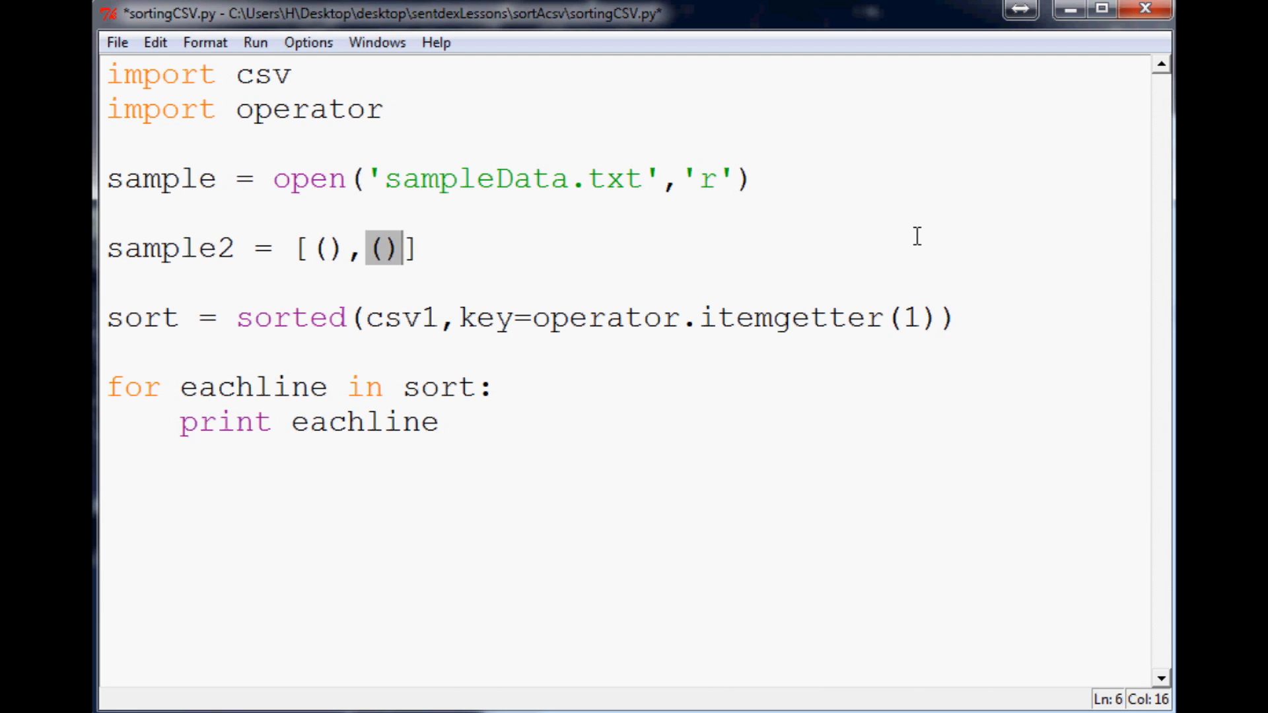
type(",()")
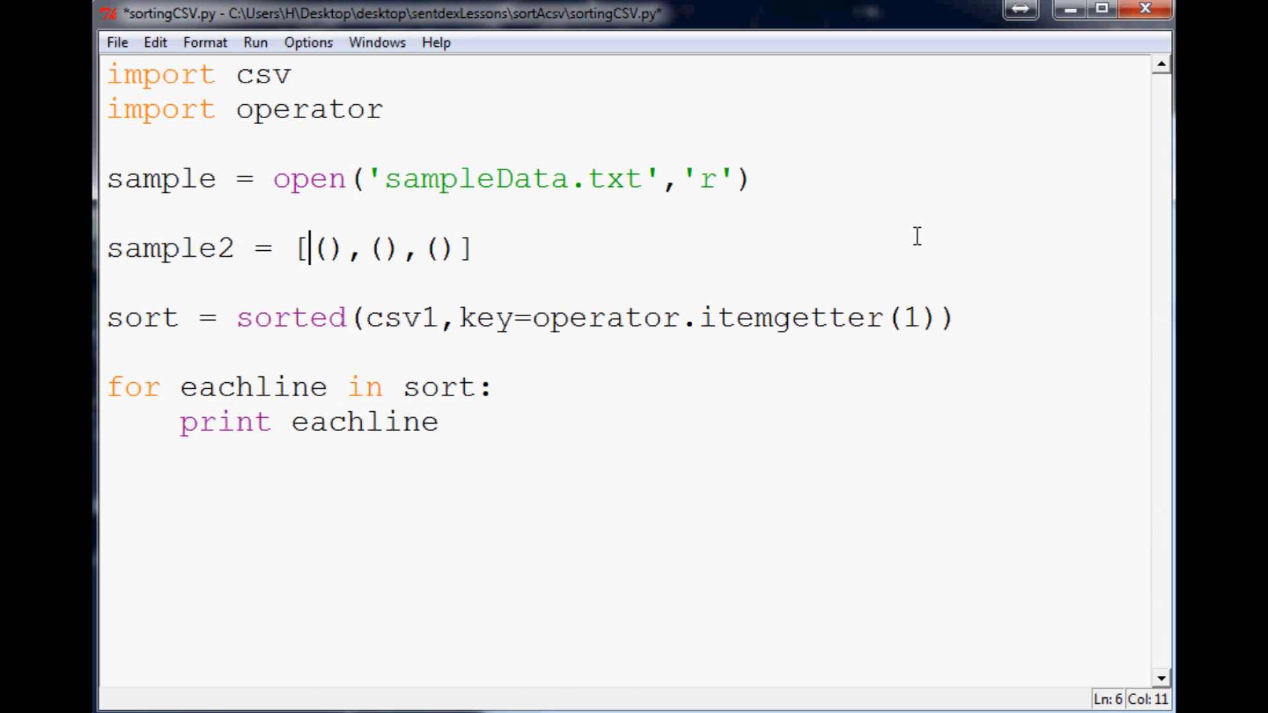
type("5,6")
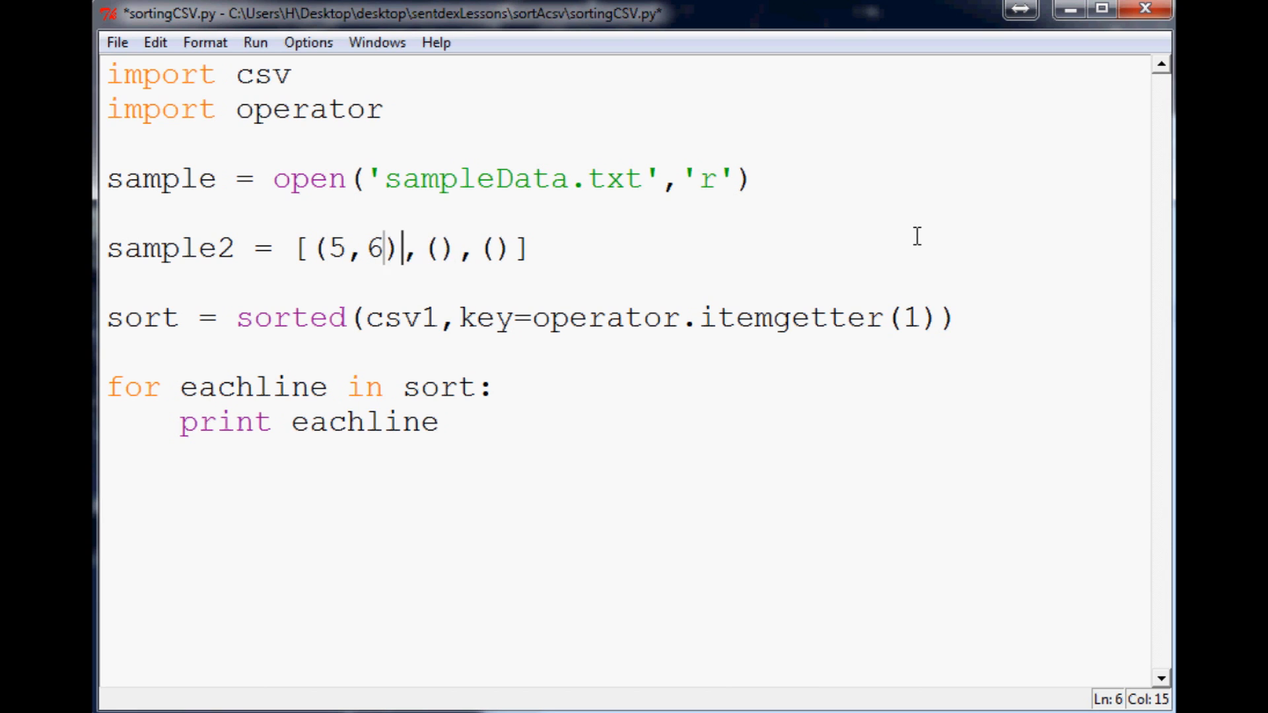
type("7,1")
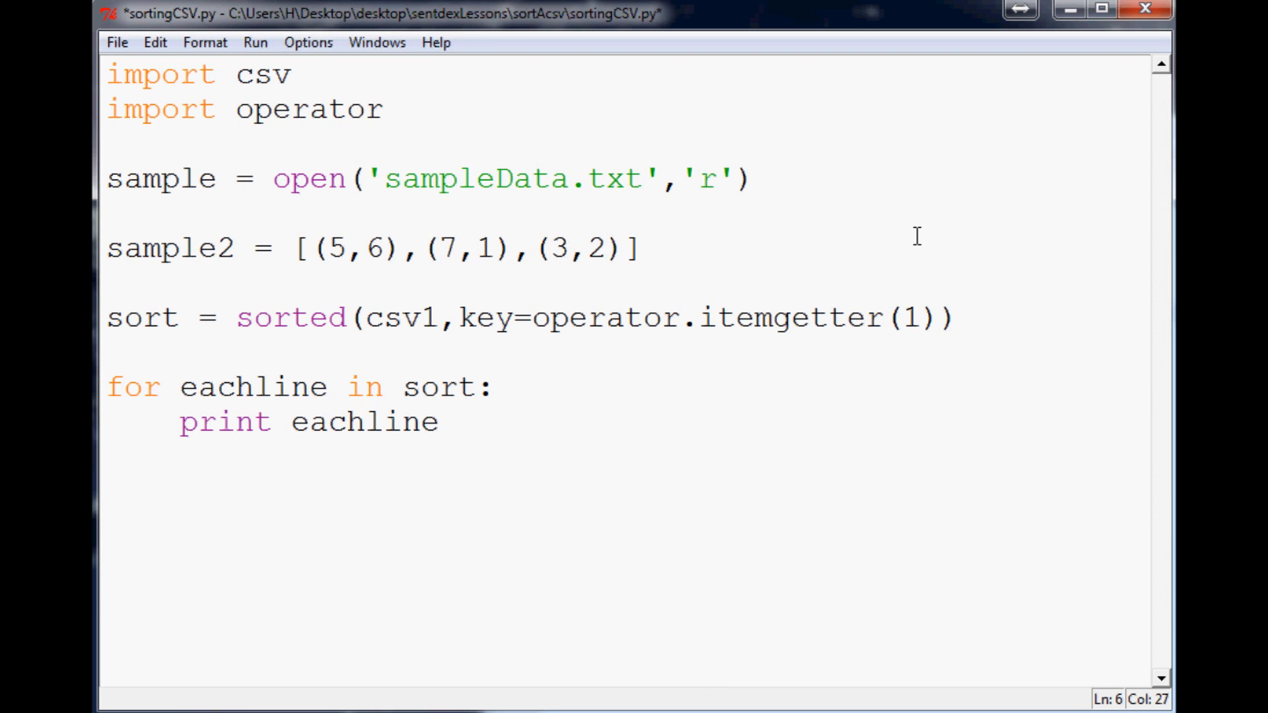
mouse_move(364, 261)
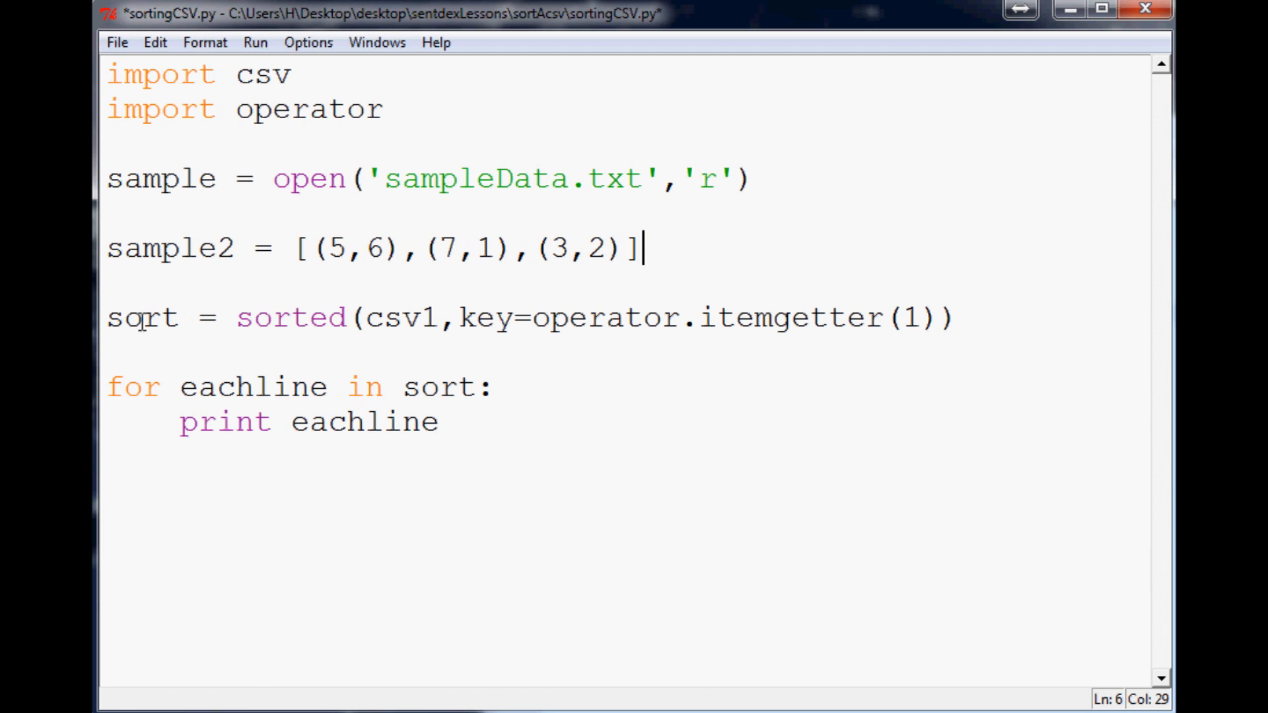
Replace csv1 with sample2 in sorted(), set the key to itemgetter(0) and run to print the sorted tuples.
double_click(401, 317)
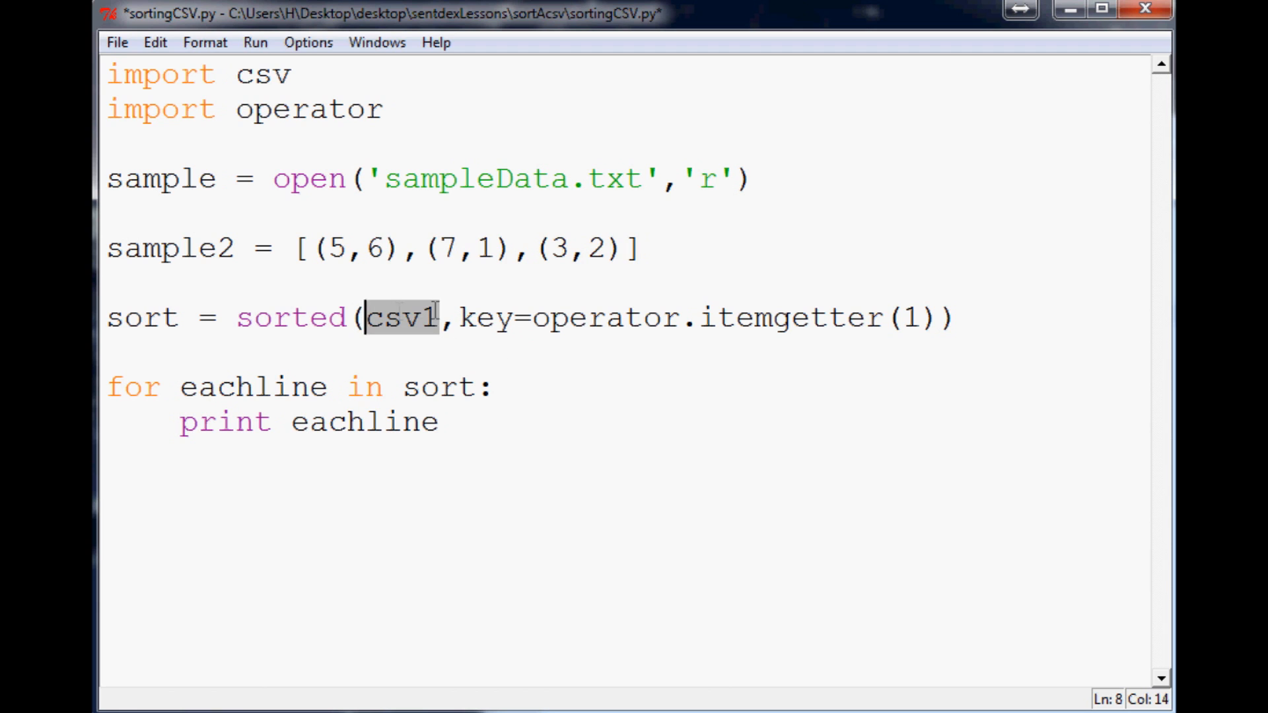
type("sample2")
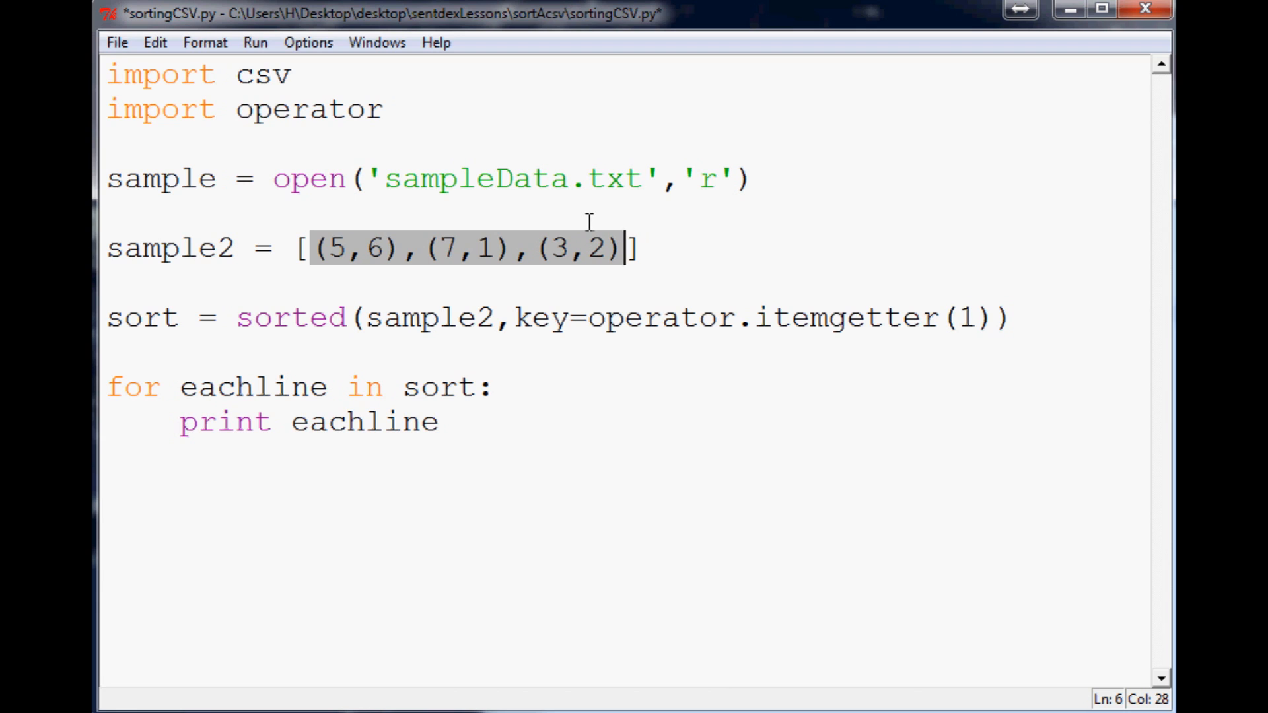
mouse_move(575, 214)
type("0")
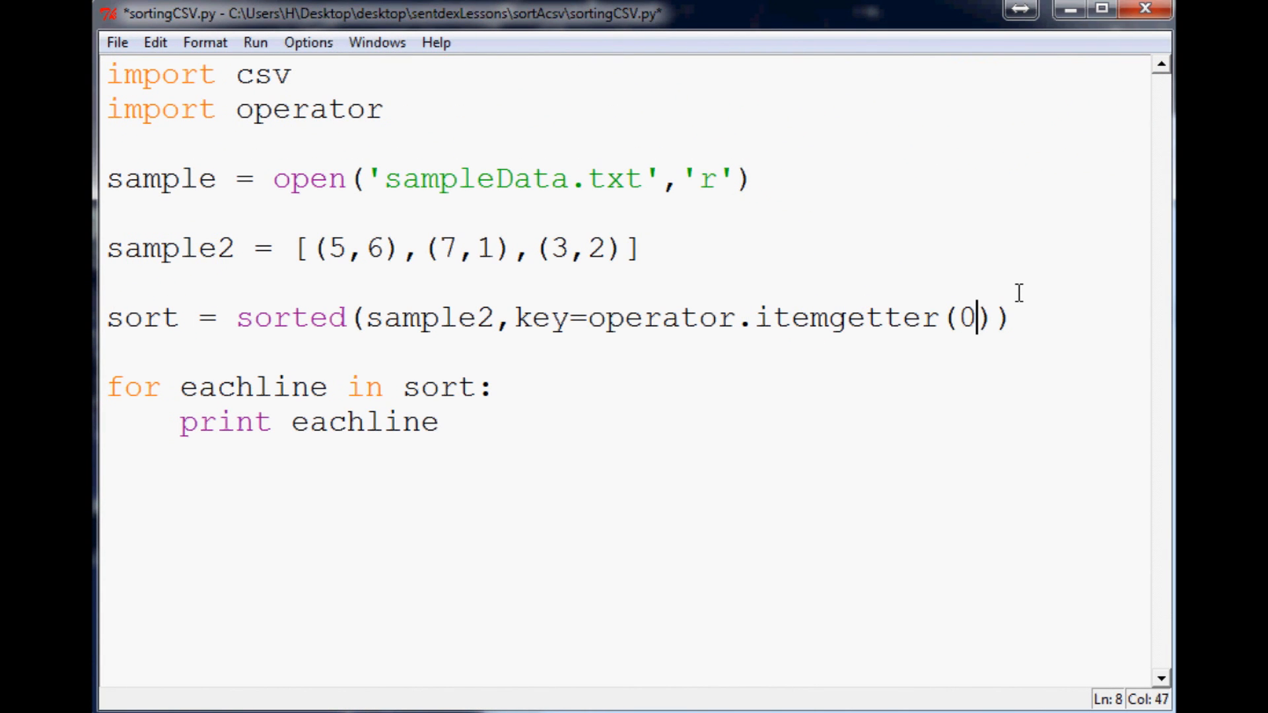
key("F5")
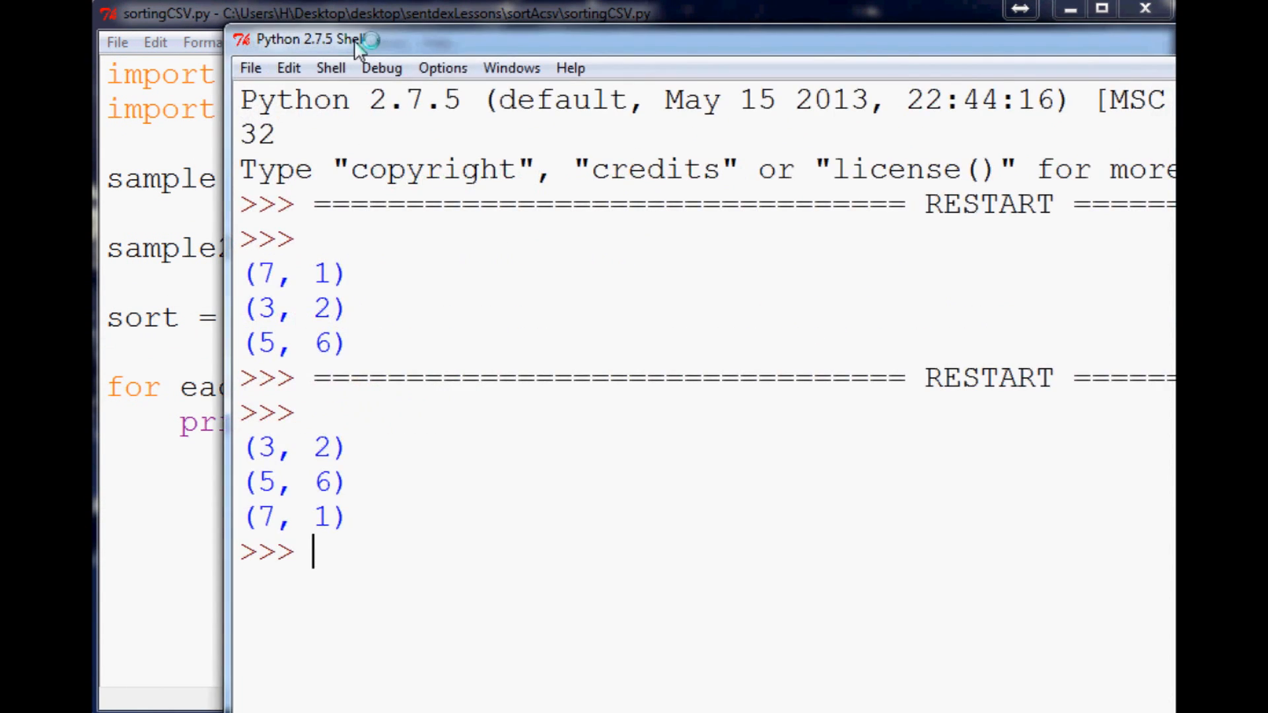
mouse_move(311, 510)
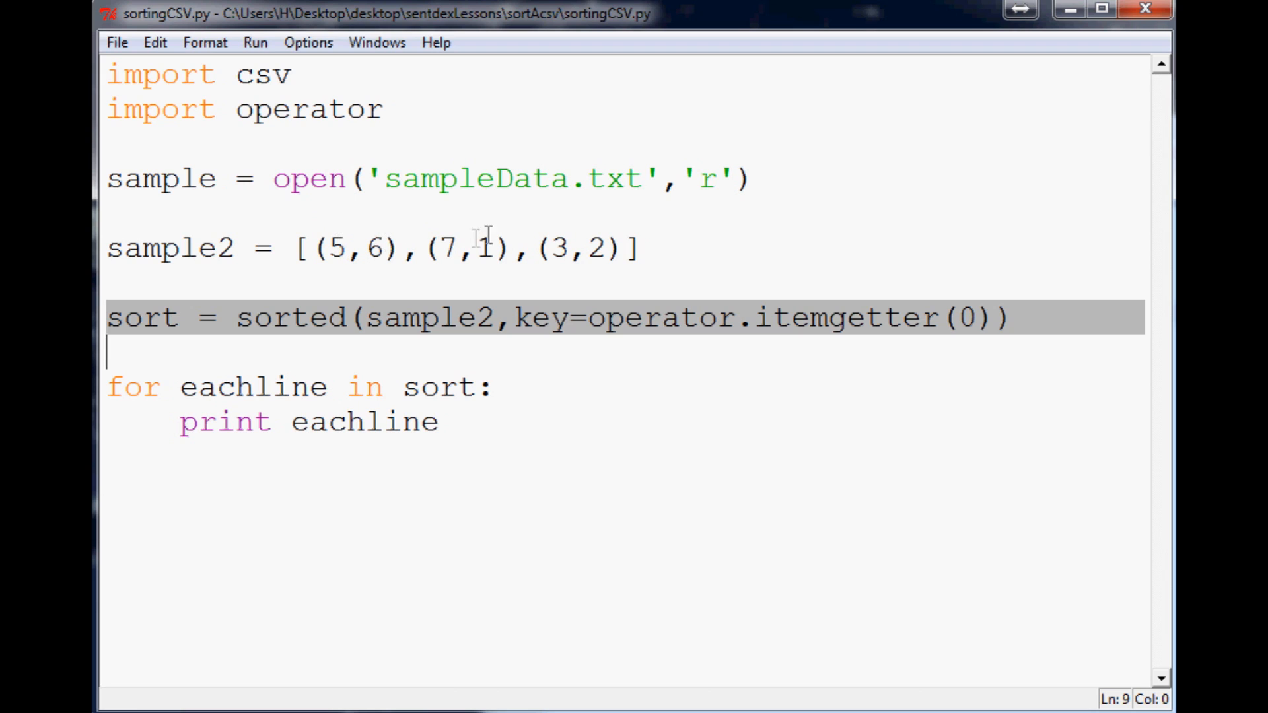
mouse_move(671, 200)
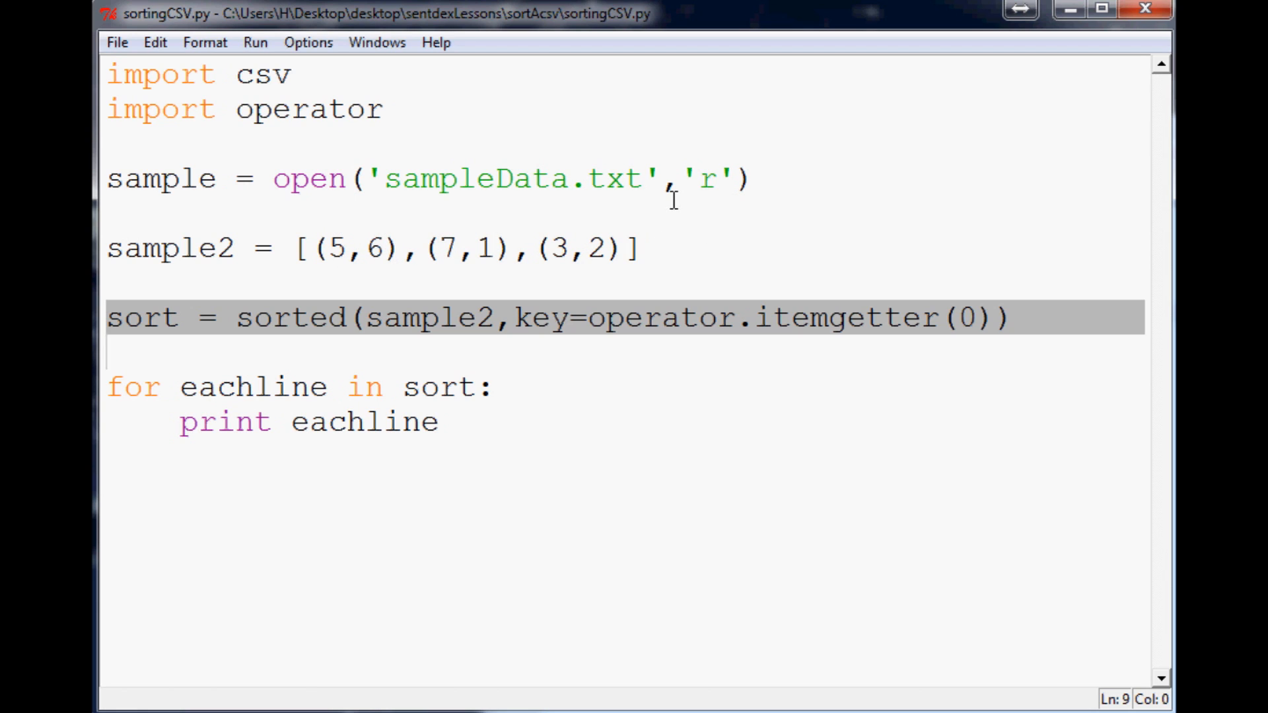